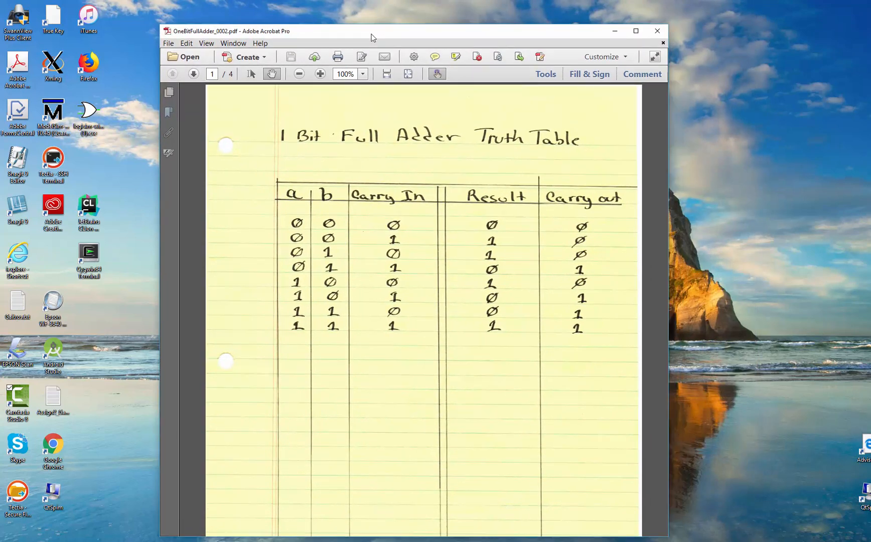
mouse_move(303, 200)
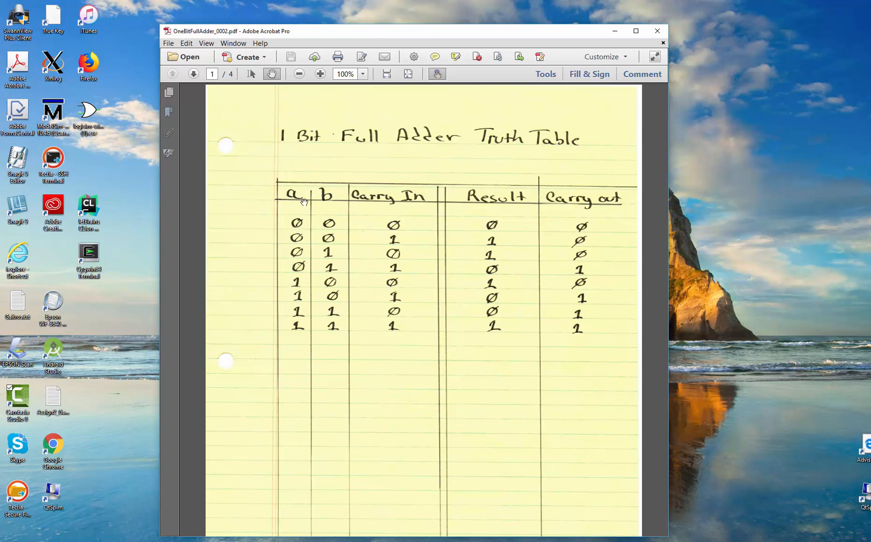
mouse_move(361, 194)
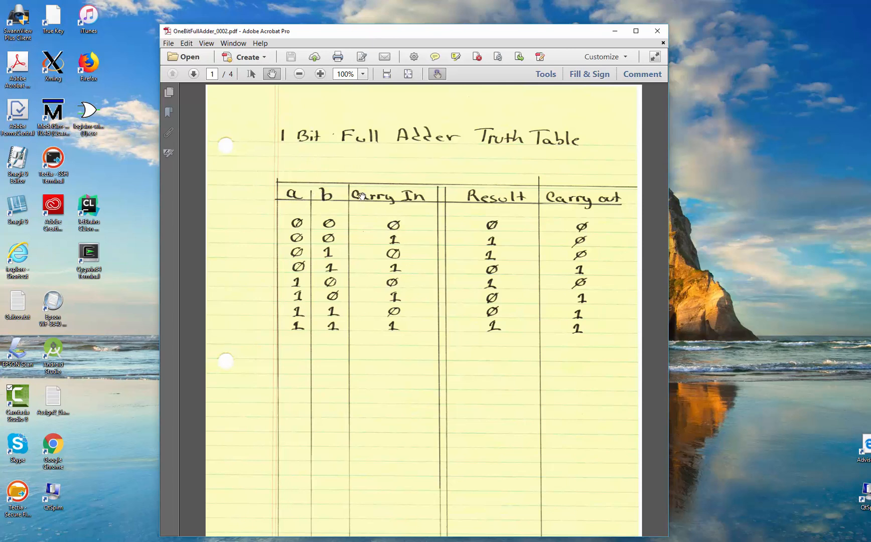
mouse_move(491, 198)
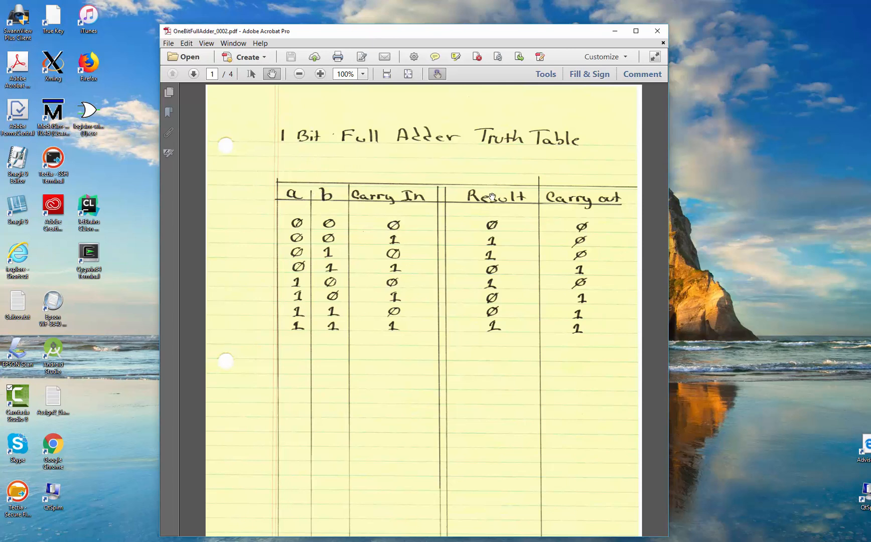
mouse_move(567, 199)
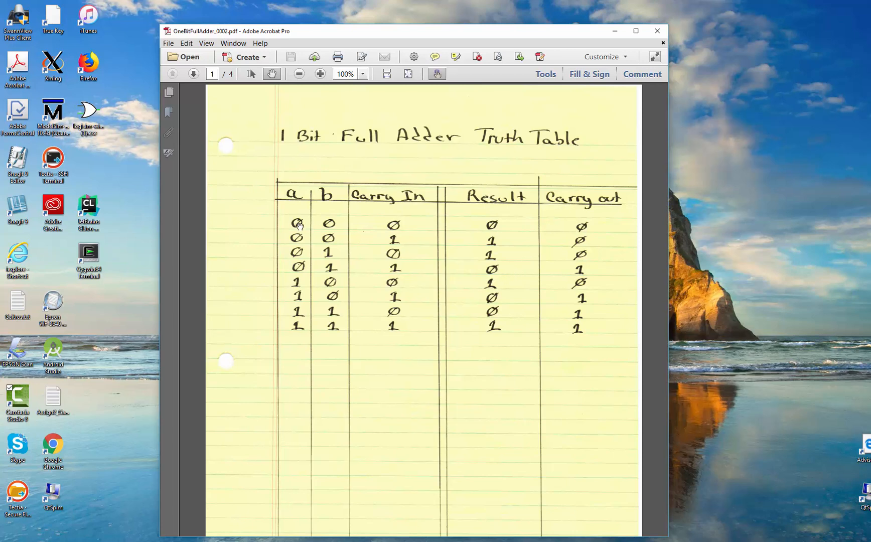
mouse_move(351, 225)
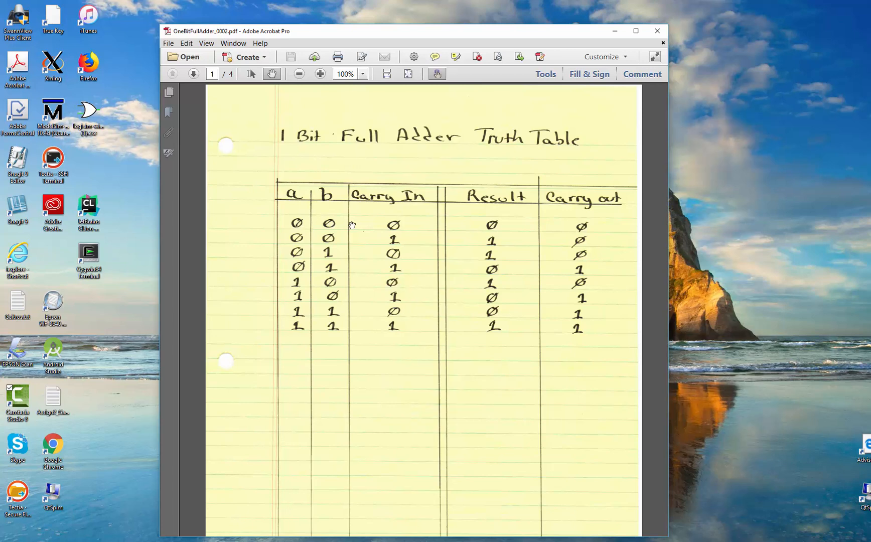
mouse_move(487, 226)
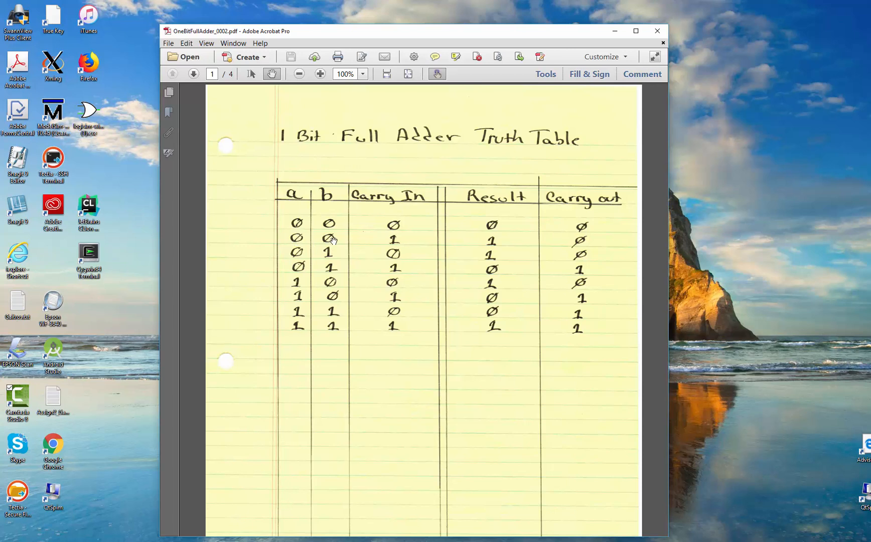
mouse_move(485, 244)
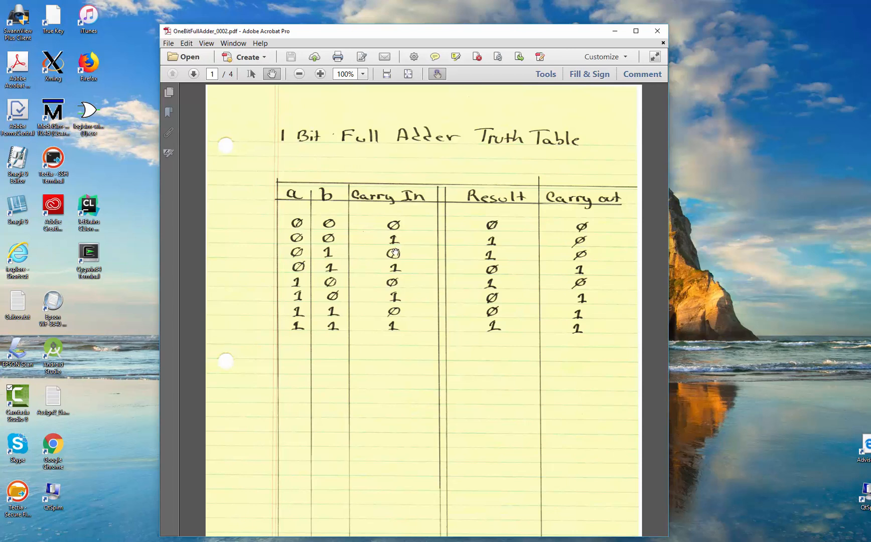
mouse_move(561, 261)
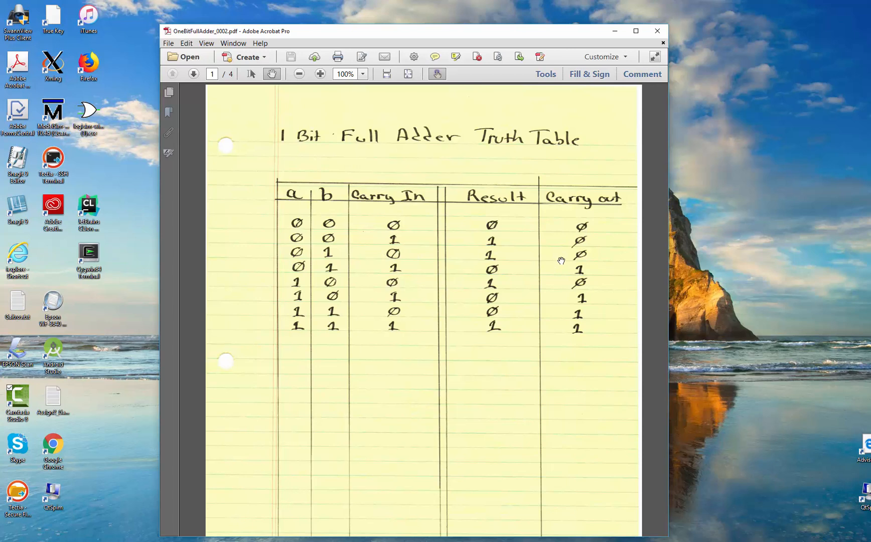
mouse_move(303, 278)
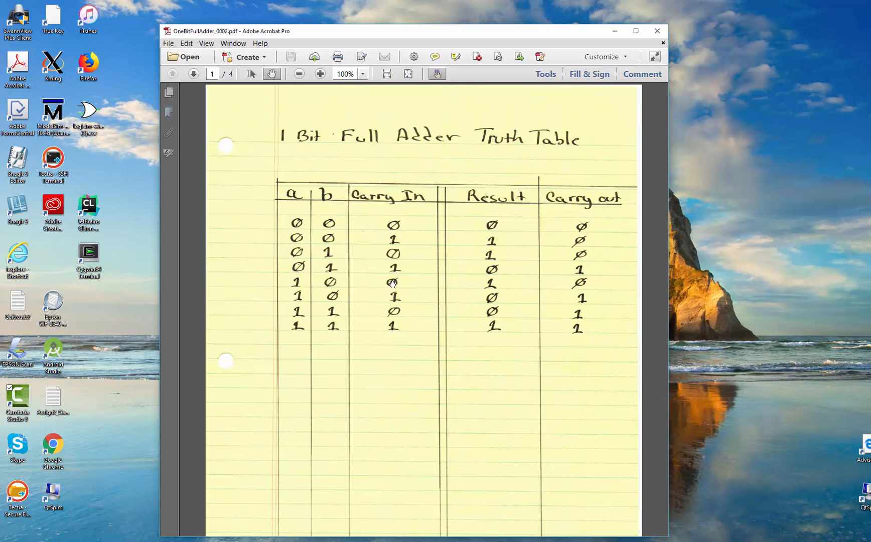
mouse_move(300, 283)
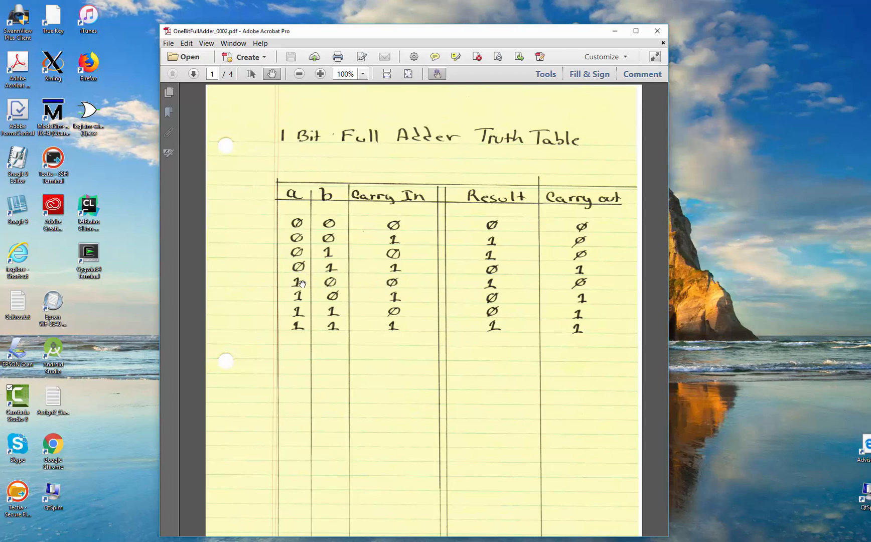
mouse_move(583, 286)
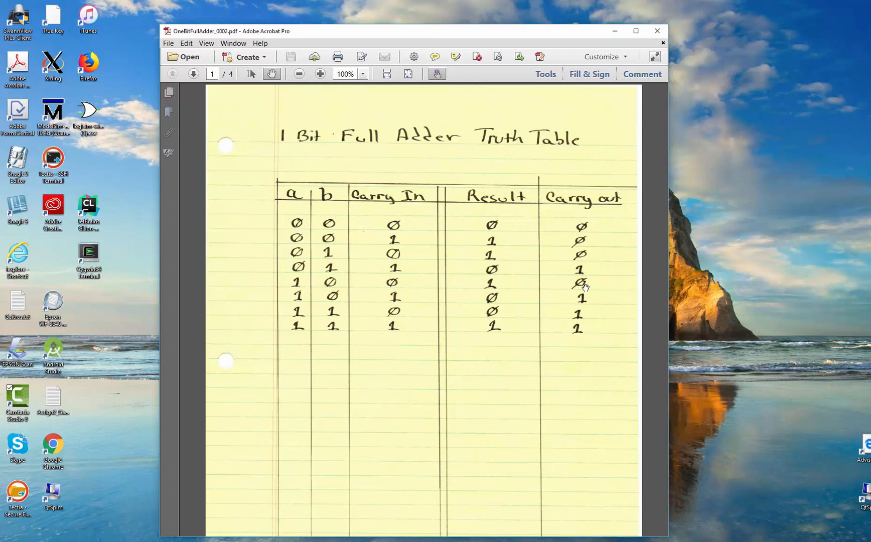
mouse_move(325, 282)
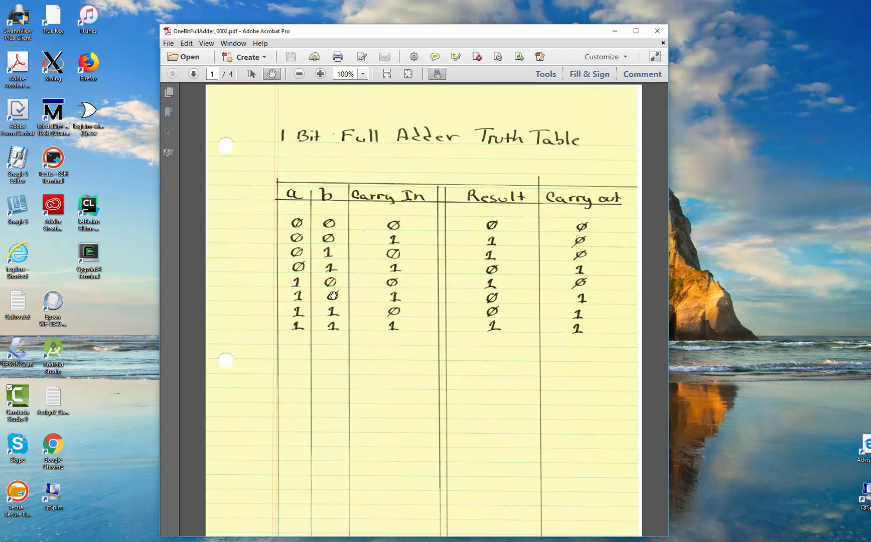
mouse_move(499, 256)
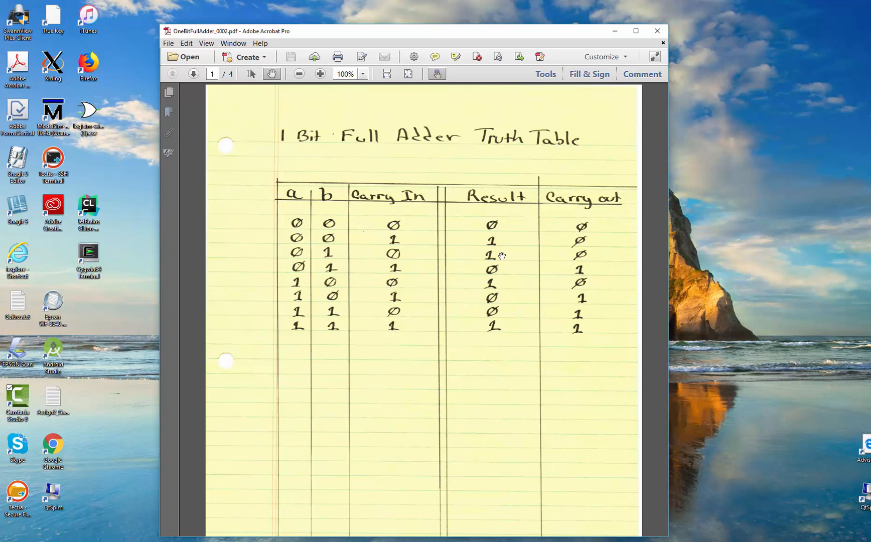
mouse_move(310, 277)
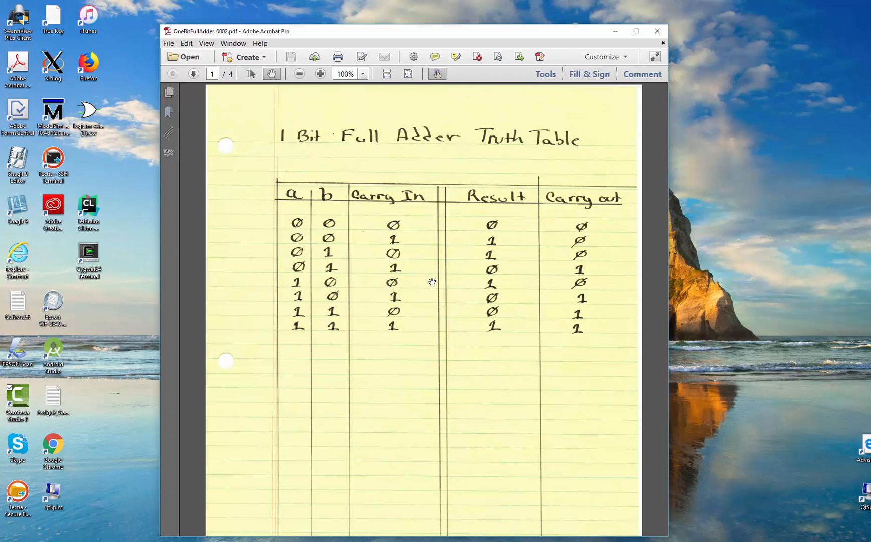
mouse_move(389, 329)
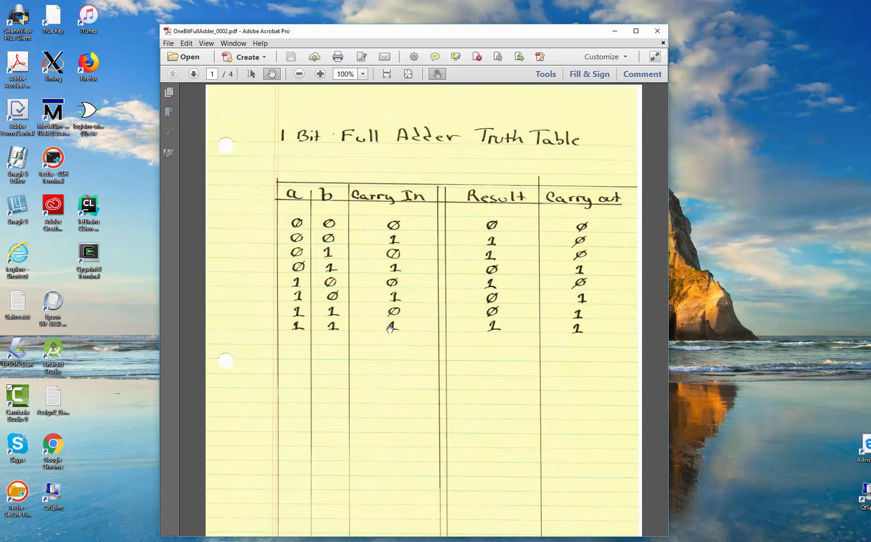
mouse_move(387, 357)
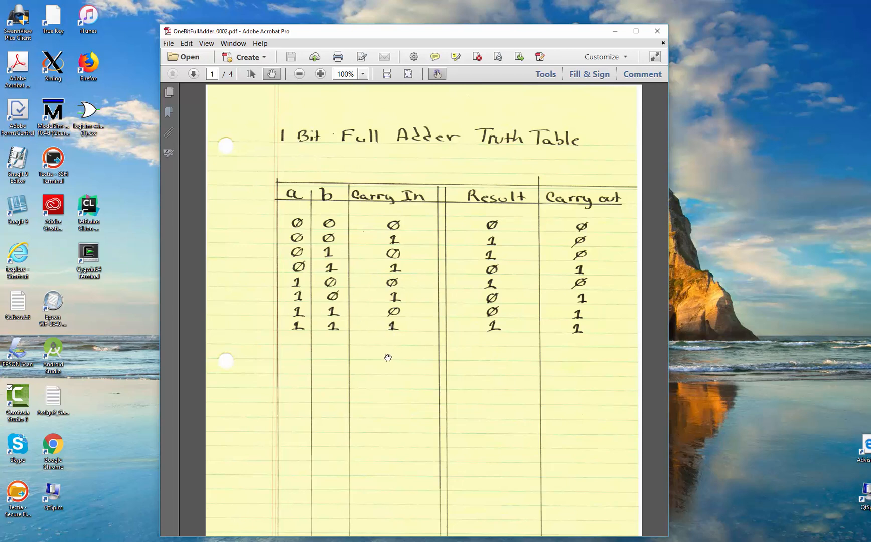
mouse_move(391, 367)
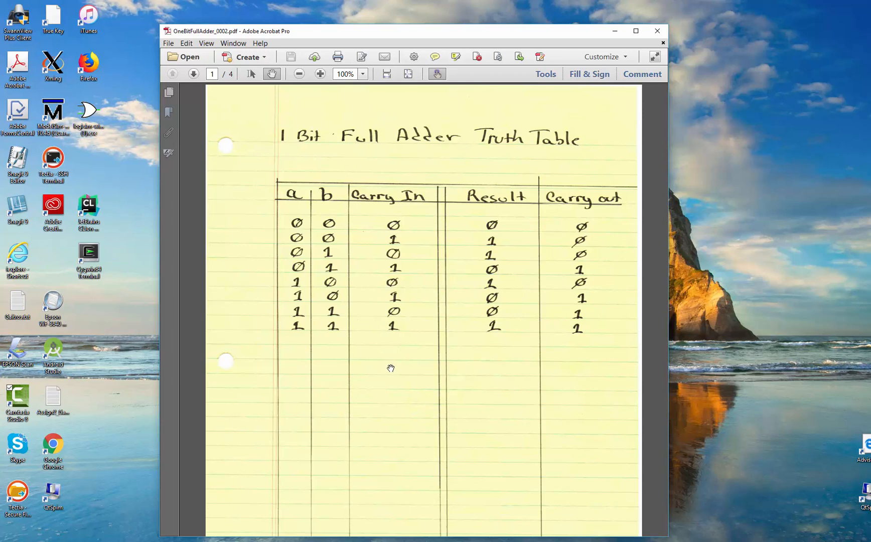
mouse_move(504, 198)
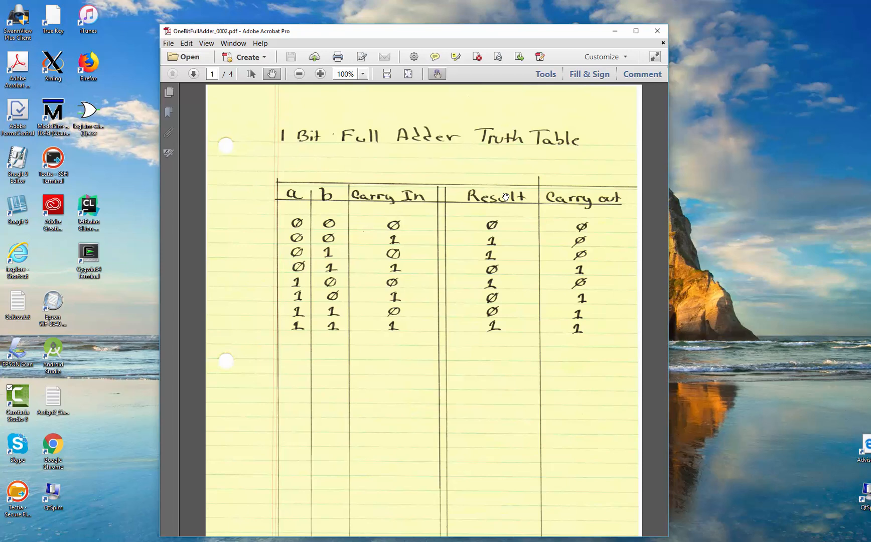
mouse_move(553, 212)
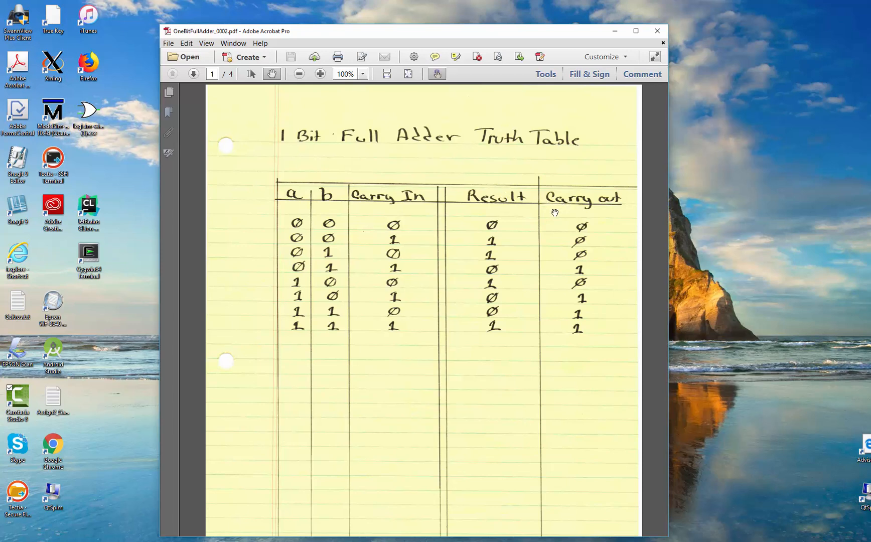
mouse_move(503, 239)
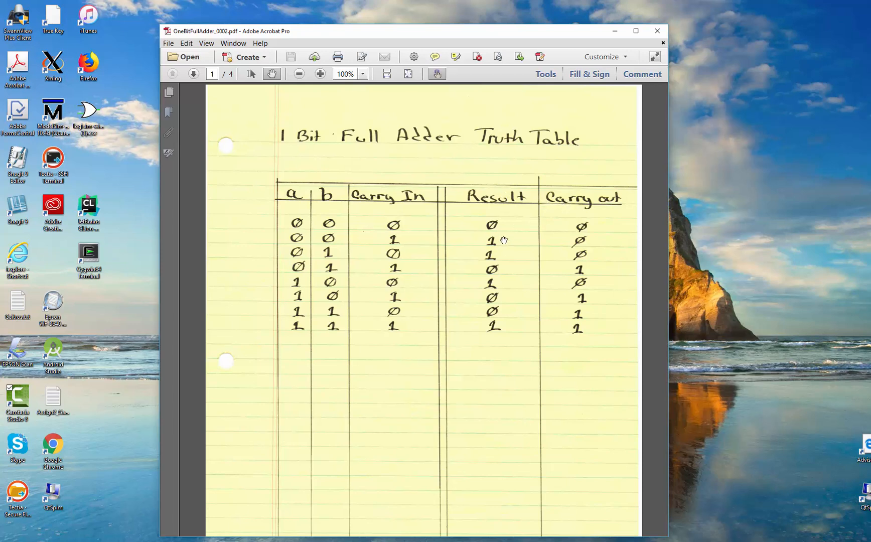
mouse_move(514, 240)
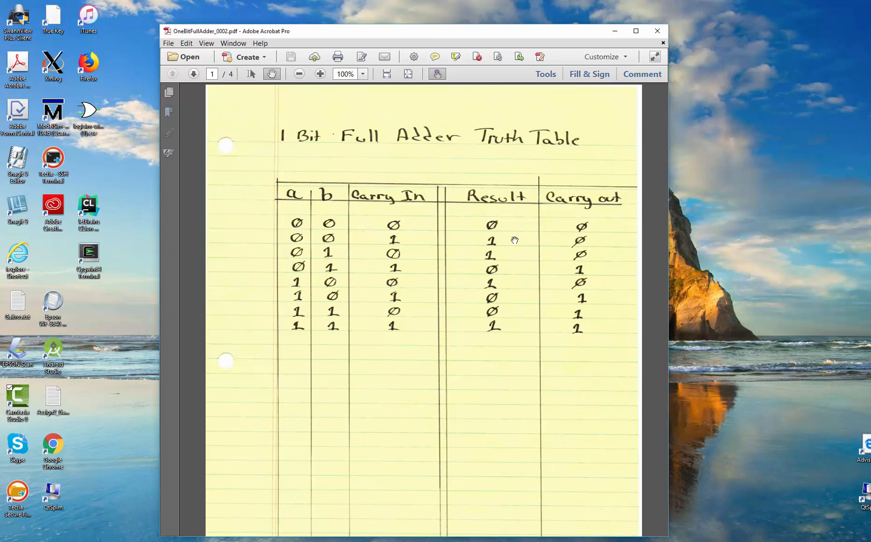
mouse_move(482, 238)
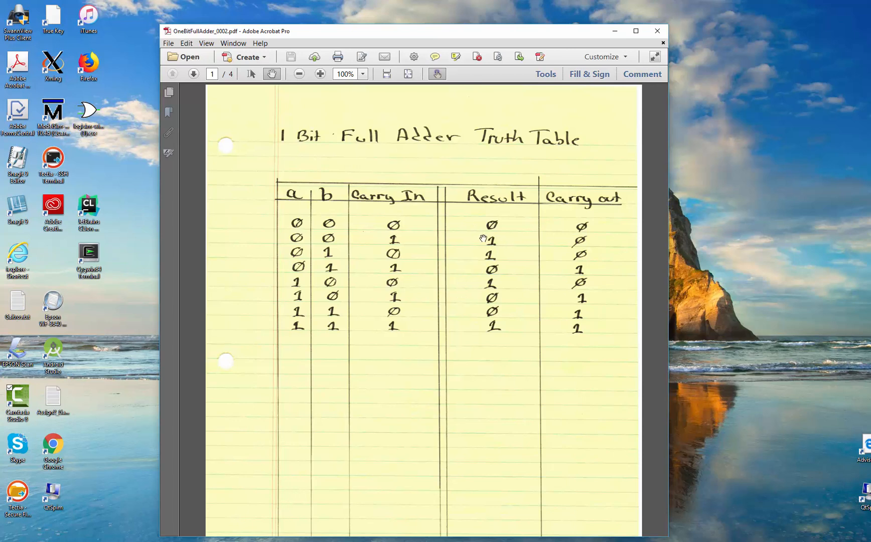
mouse_move(497, 244)
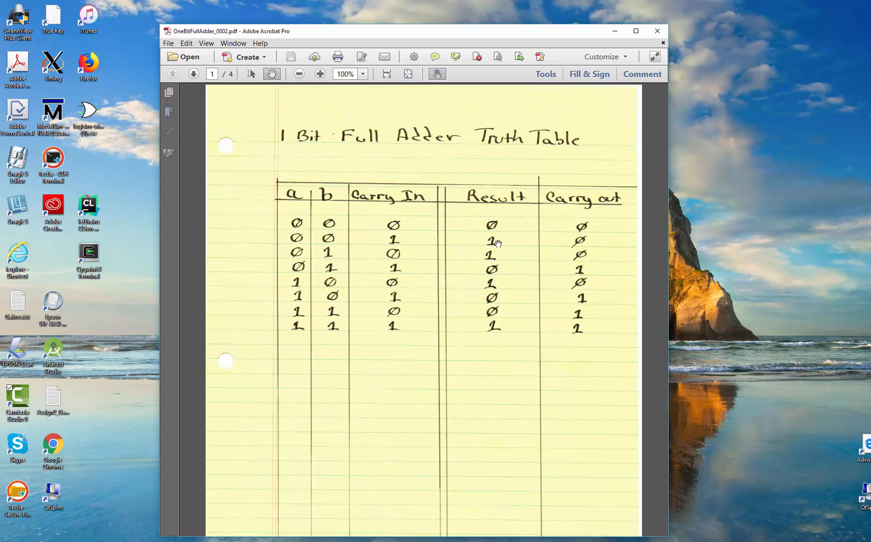
mouse_move(311, 246)
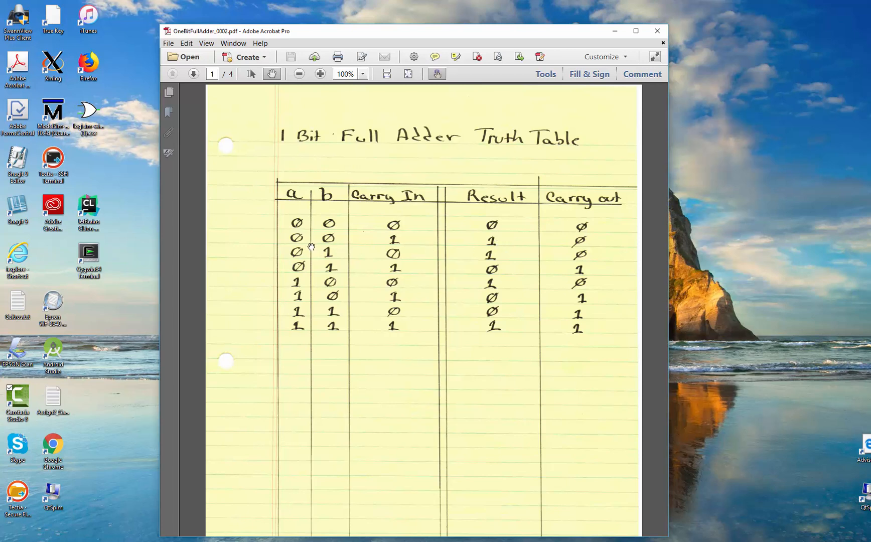
mouse_move(335, 244)
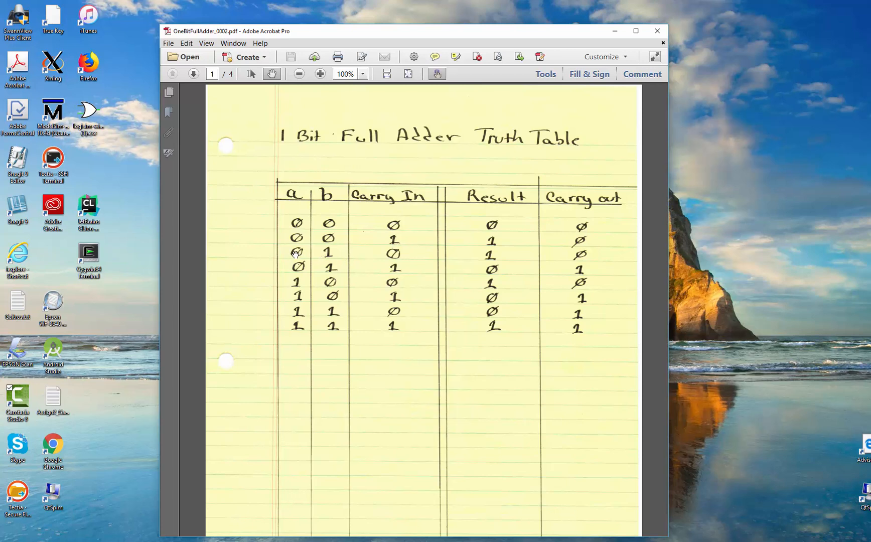
mouse_move(328, 256)
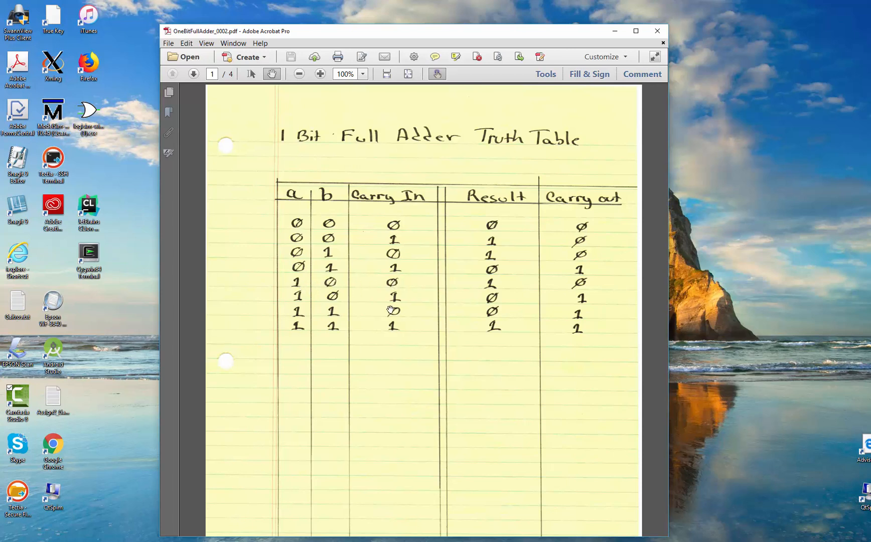
mouse_move(428, 332)
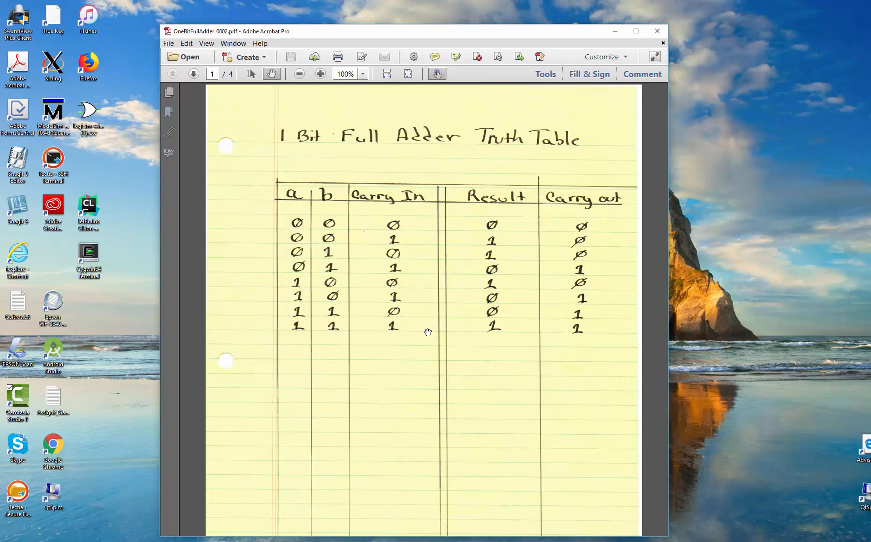
scroll("down", 3)
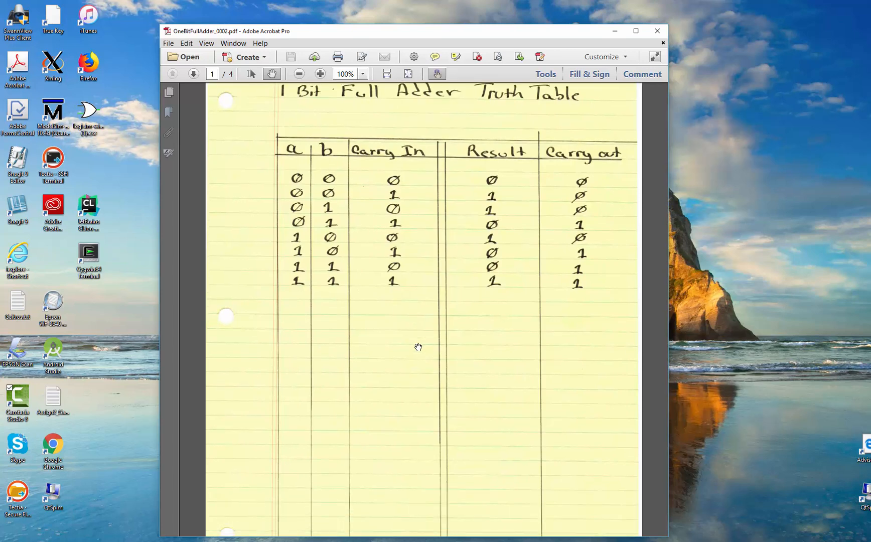
scroll("down", 3)
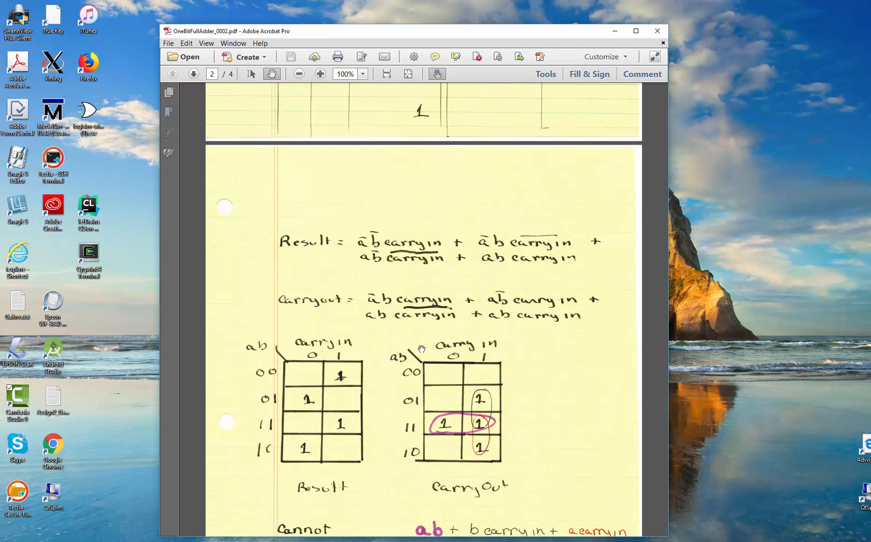
mouse_move(447, 271)
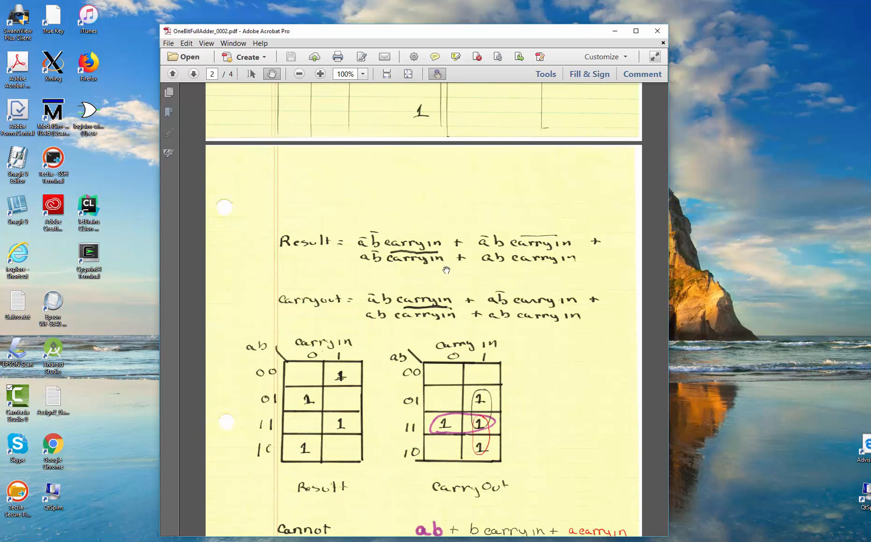
mouse_move(391, 243)
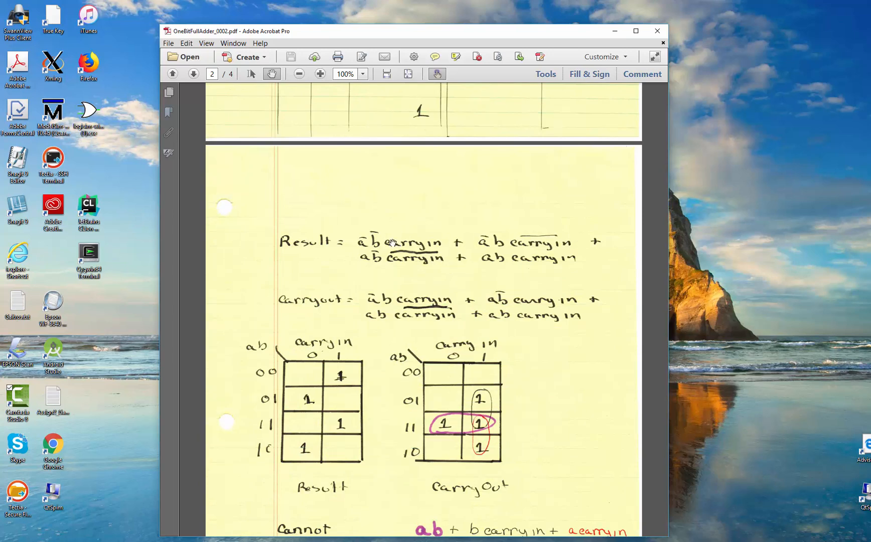
mouse_move(495, 306)
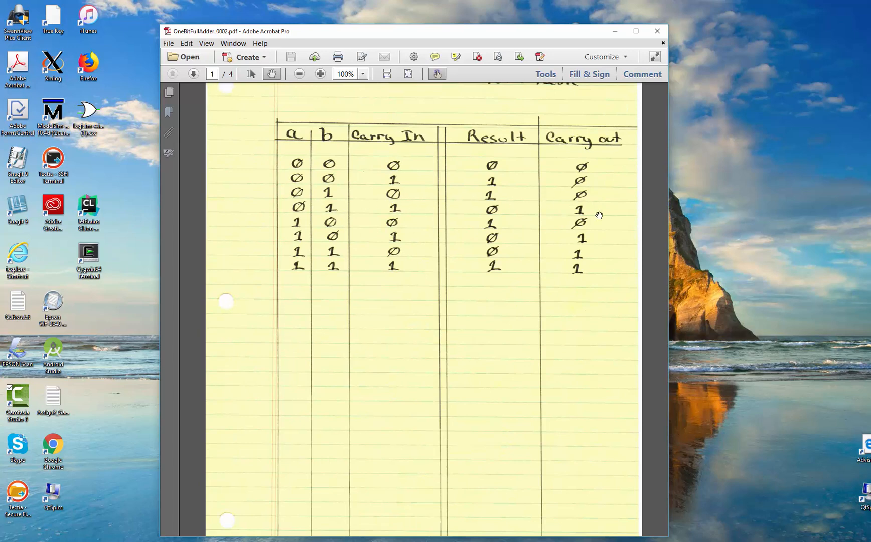
mouse_move(592, 233)
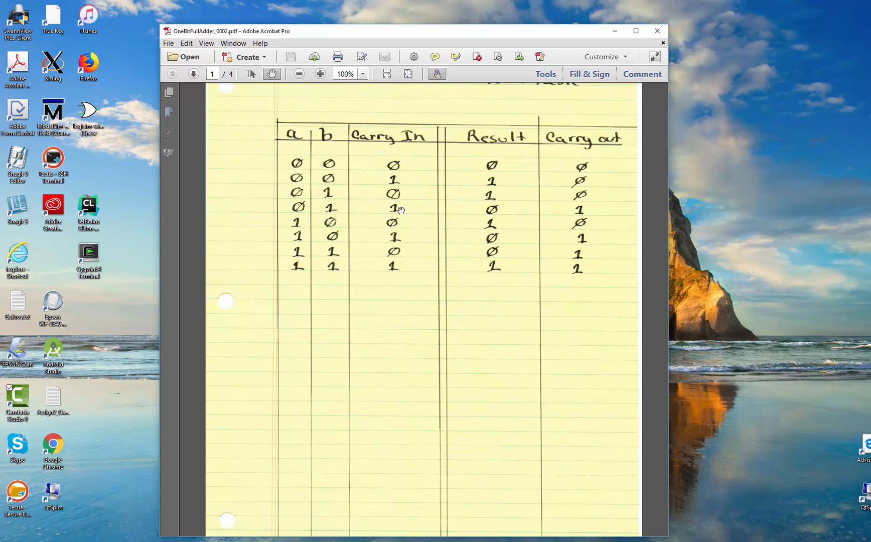
mouse_move(401, 212)
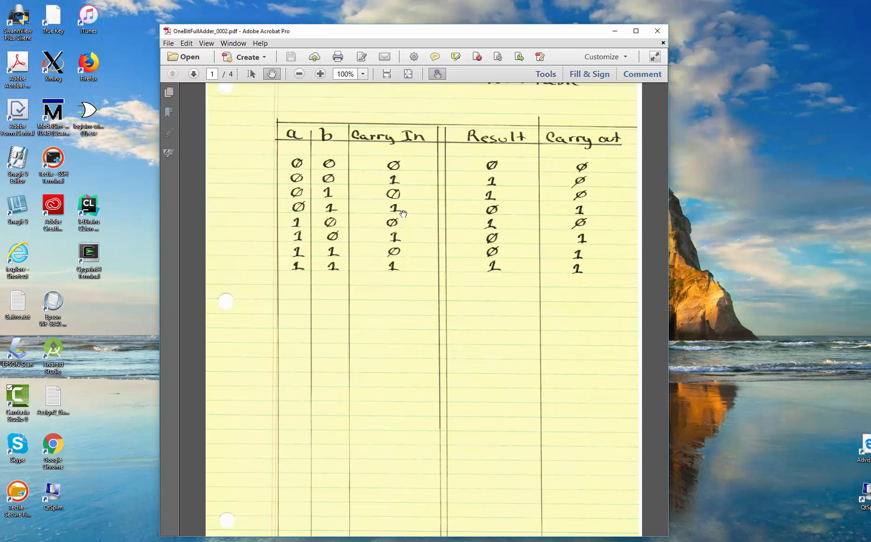
mouse_move(494, 207)
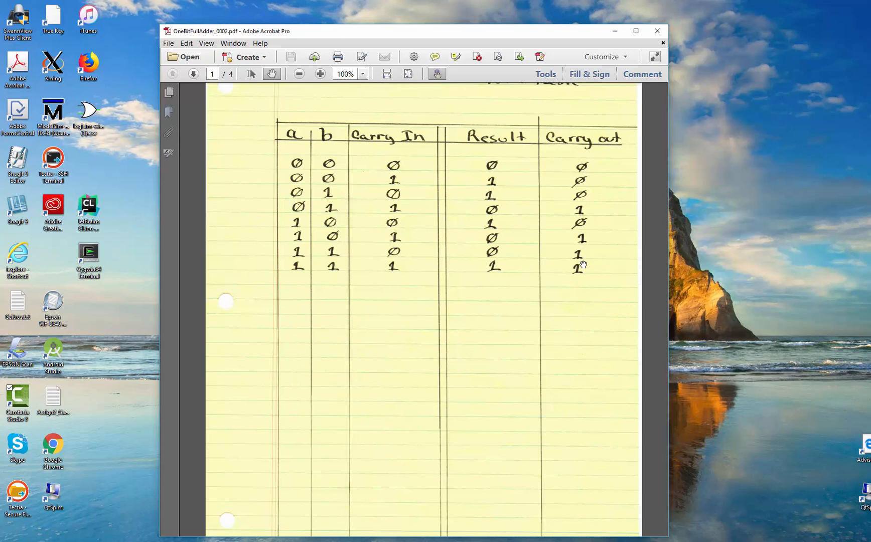
mouse_move(581, 273)
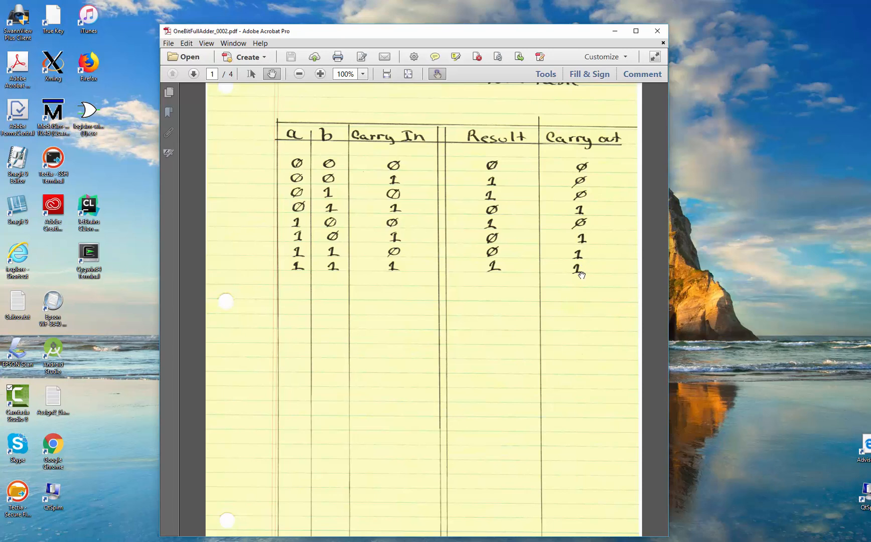
scroll("down", 3)
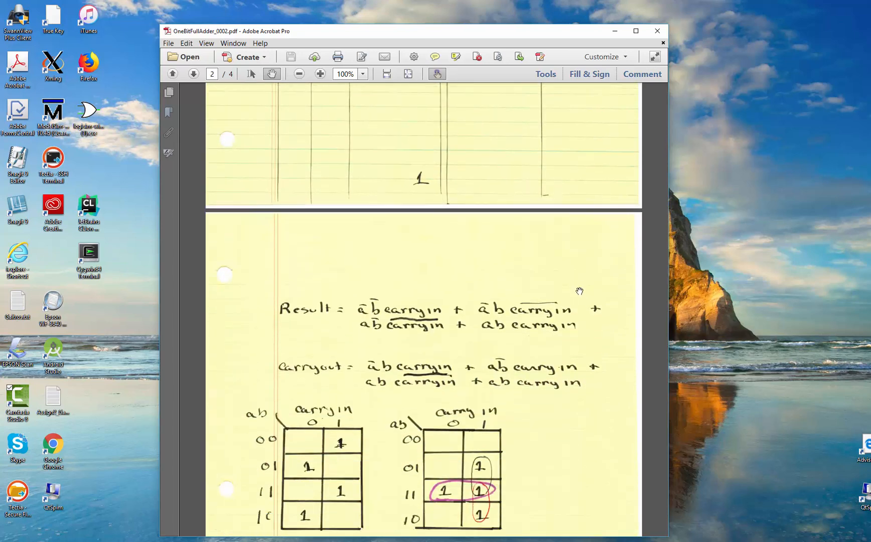
scroll("down", 3)
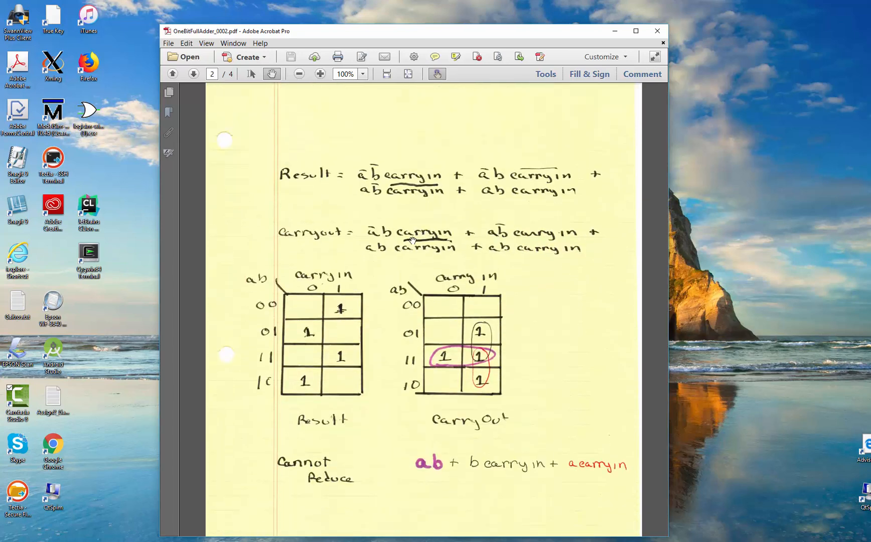
mouse_move(575, 326)
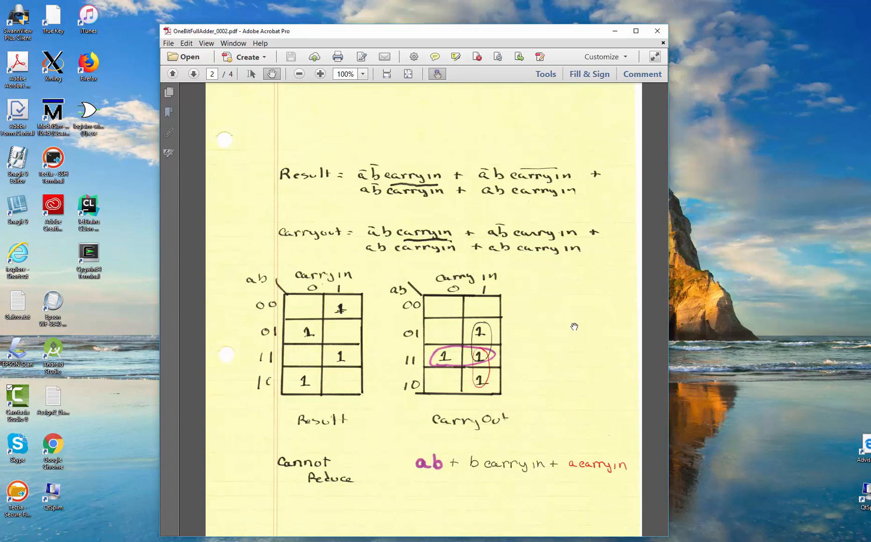
mouse_move(247, 276)
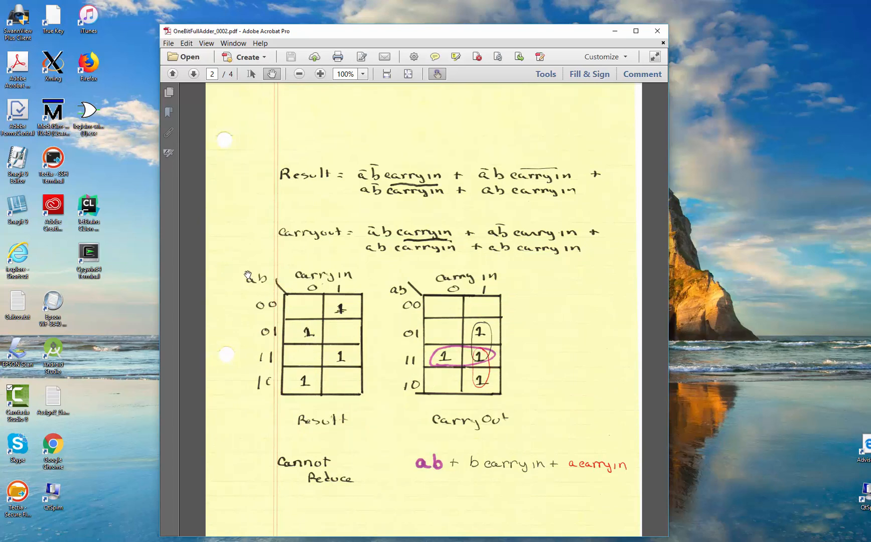
mouse_move(344, 309)
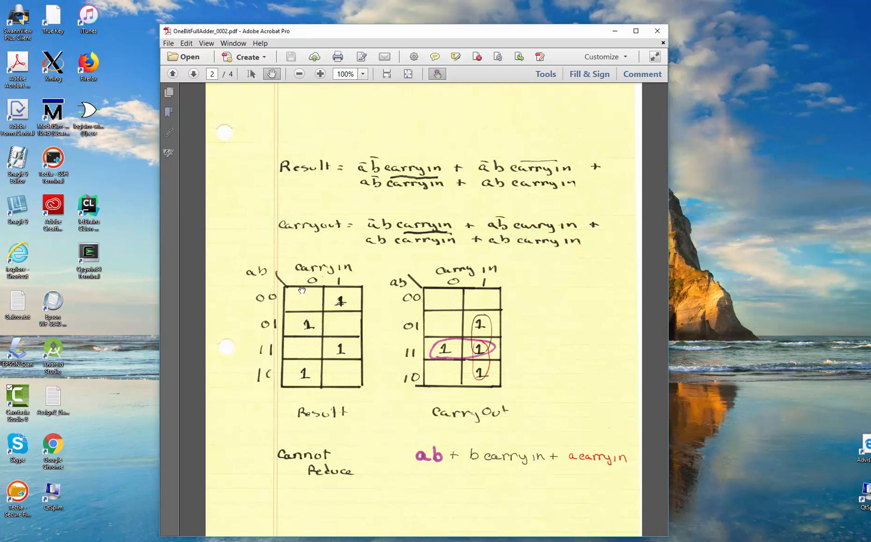
mouse_move(338, 415)
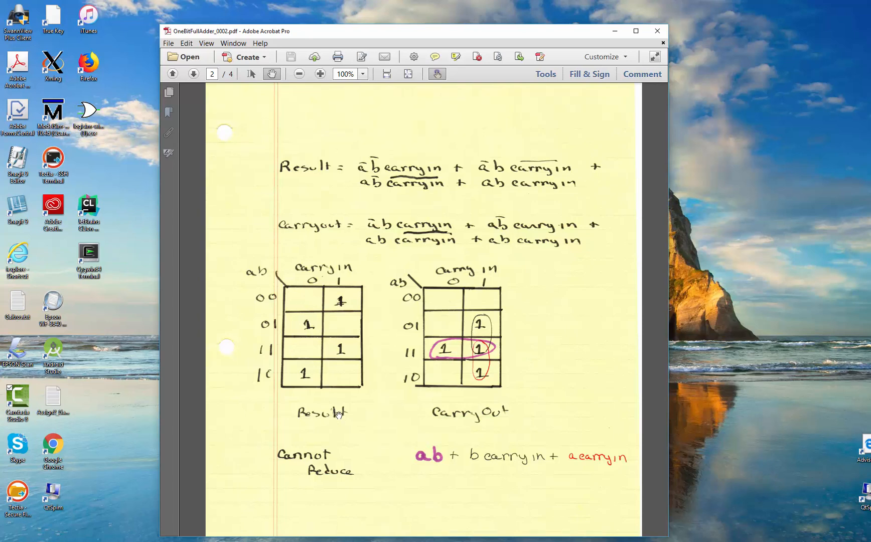
mouse_move(314, 252)
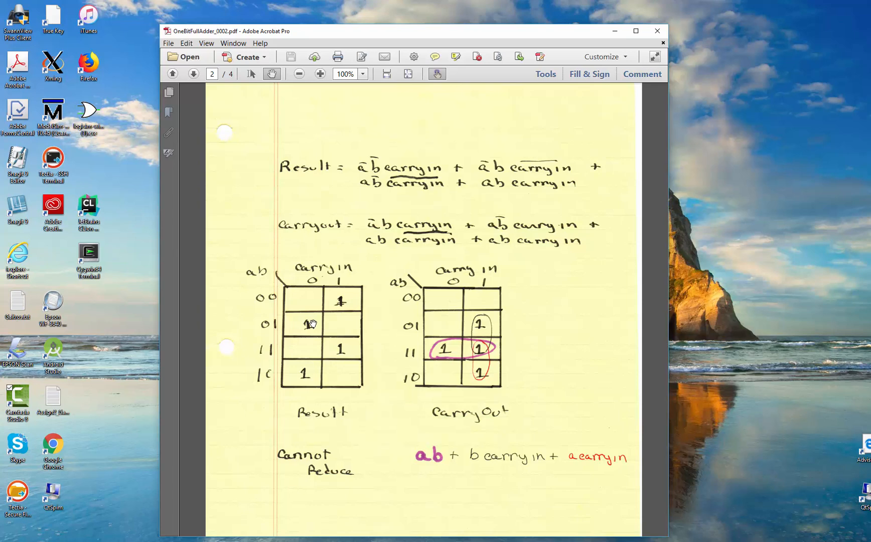
mouse_move(531, 258)
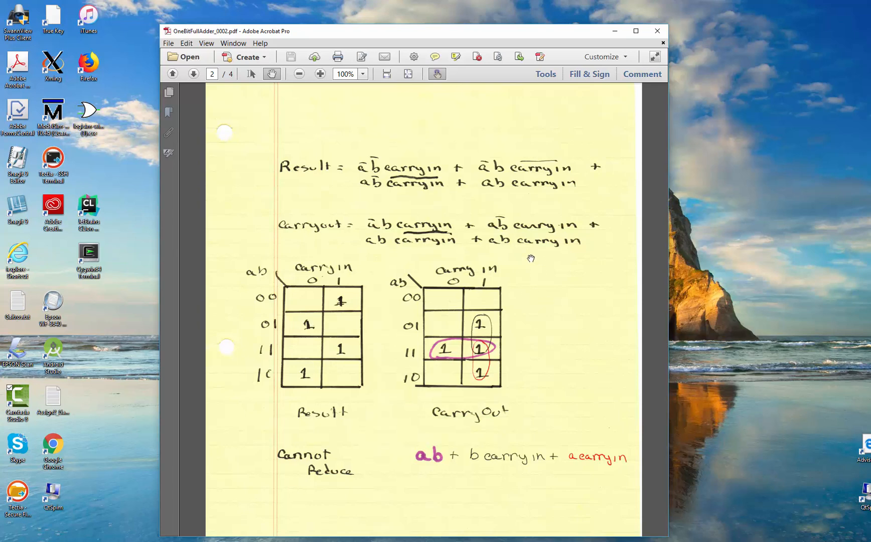
mouse_move(481, 347)
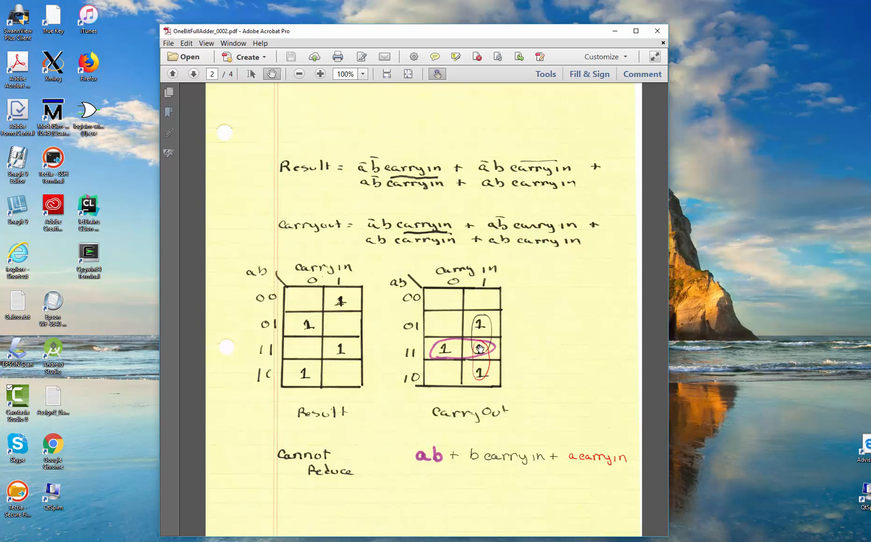
mouse_move(506, 352)
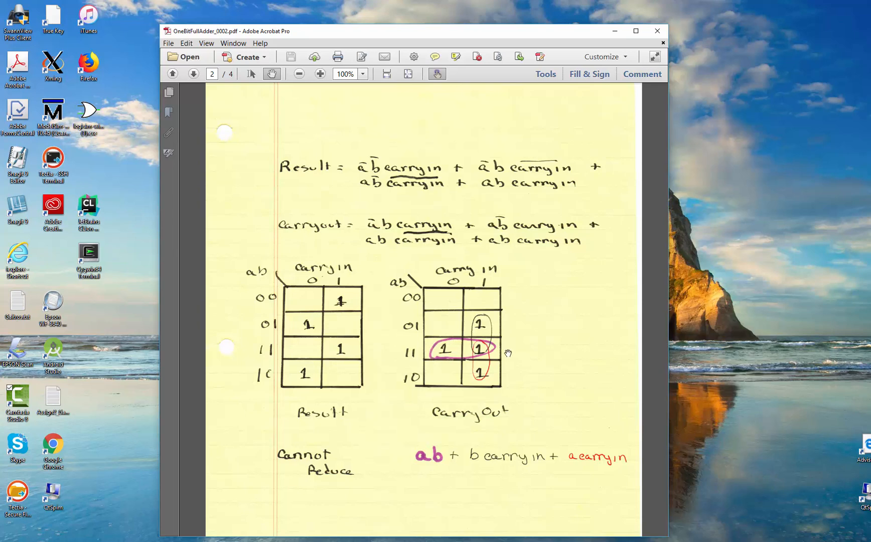
mouse_move(457, 364)
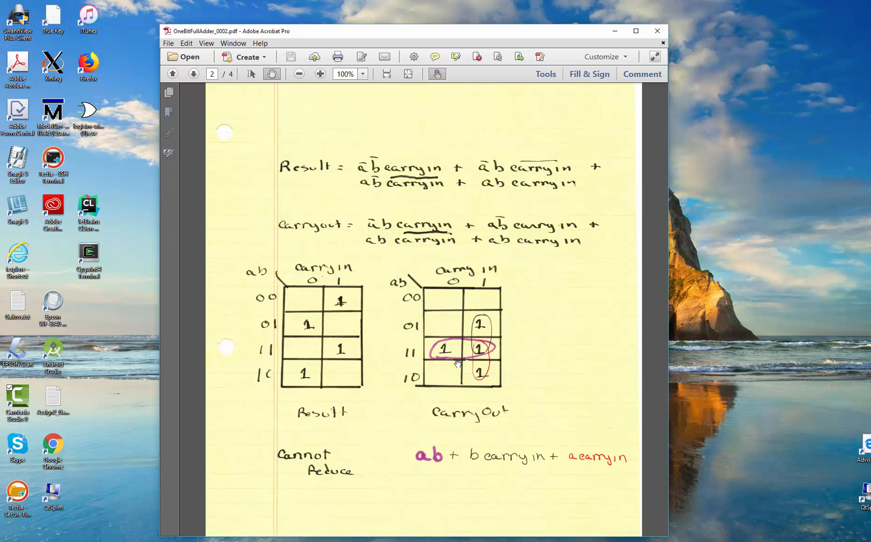
mouse_move(506, 480)
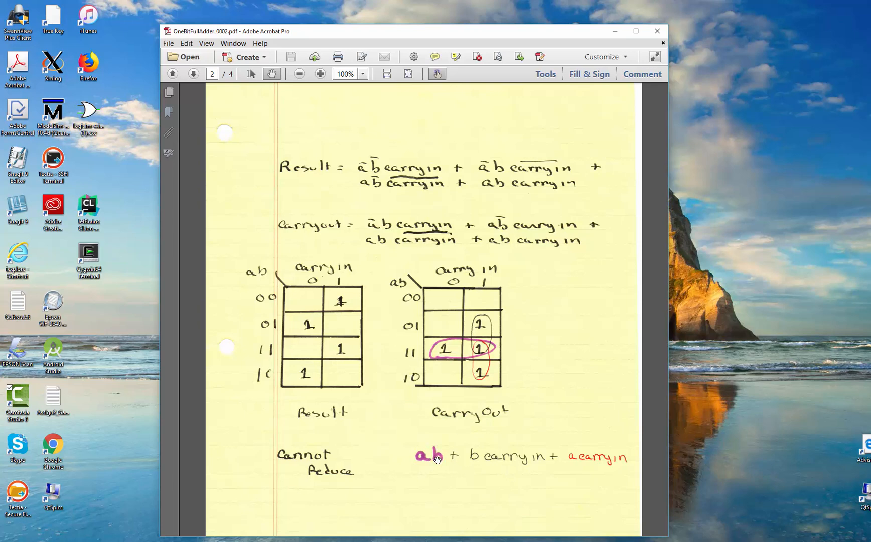
mouse_move(478, 319)
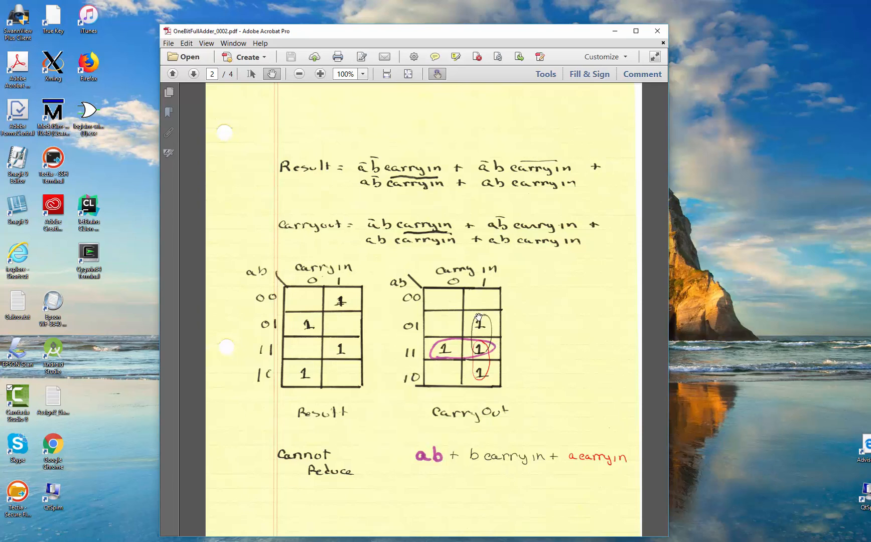
mouse_move(481, 351)
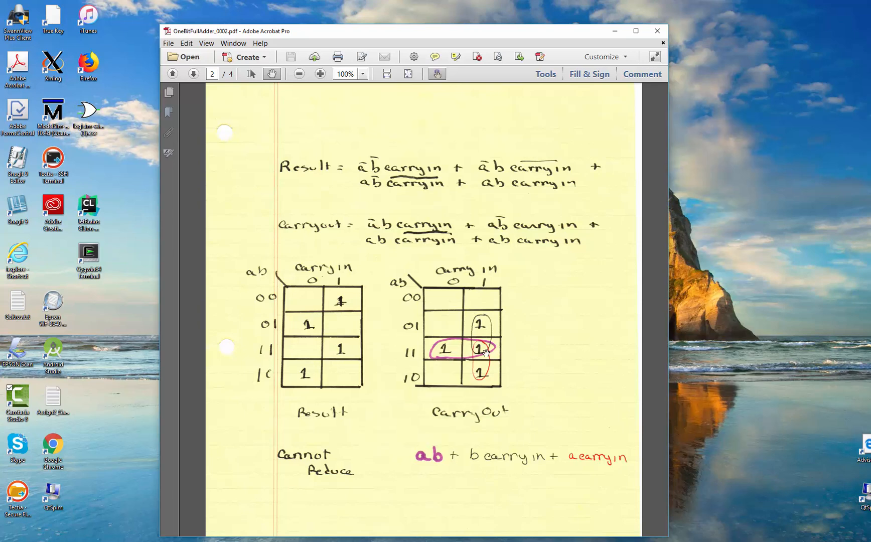
mouse_move(622, 465)
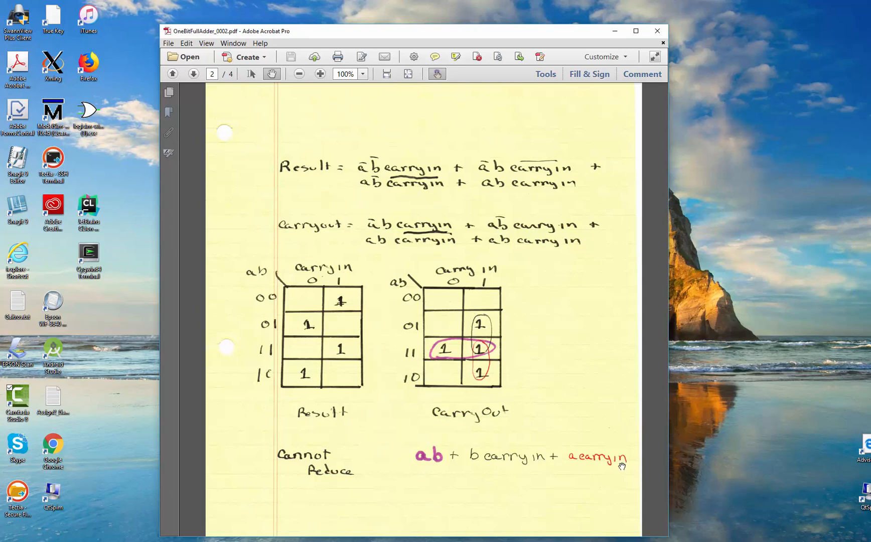
mouse_move(474, 451)
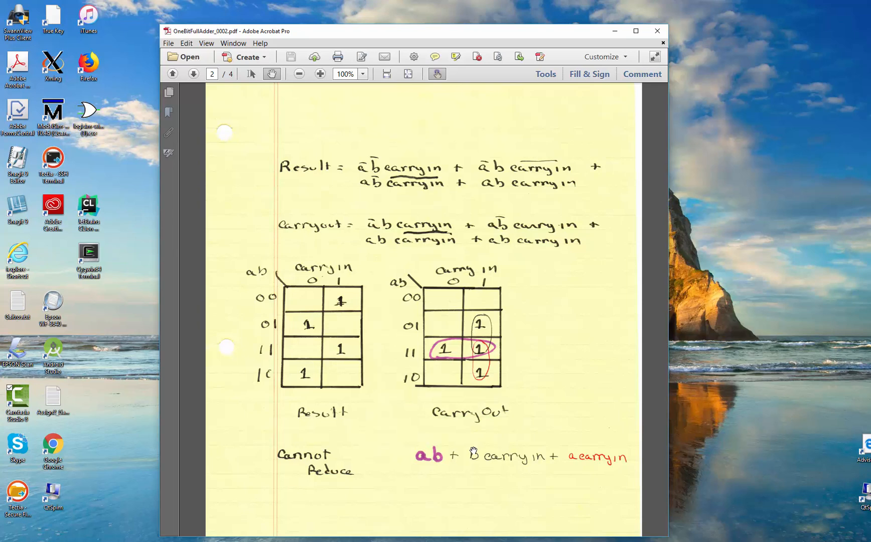
mouse_move(308, 431)
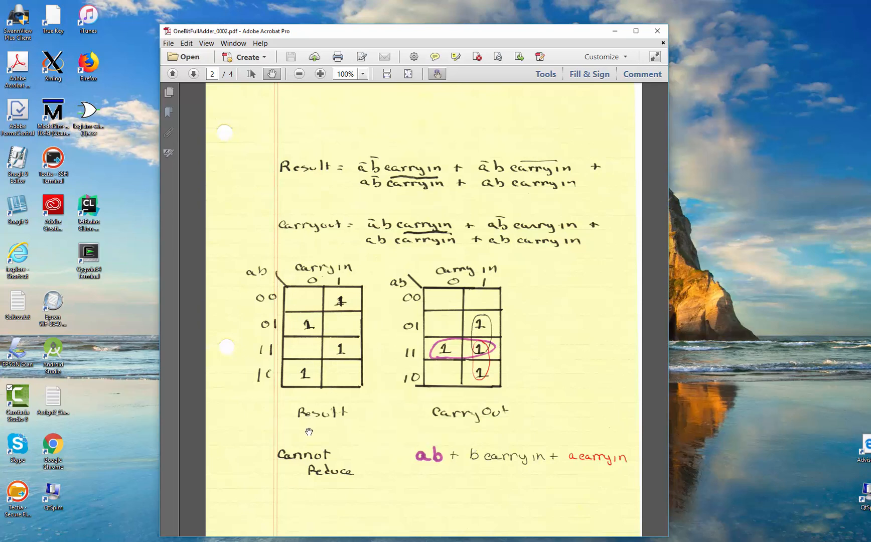
mouse_move(496, 416)
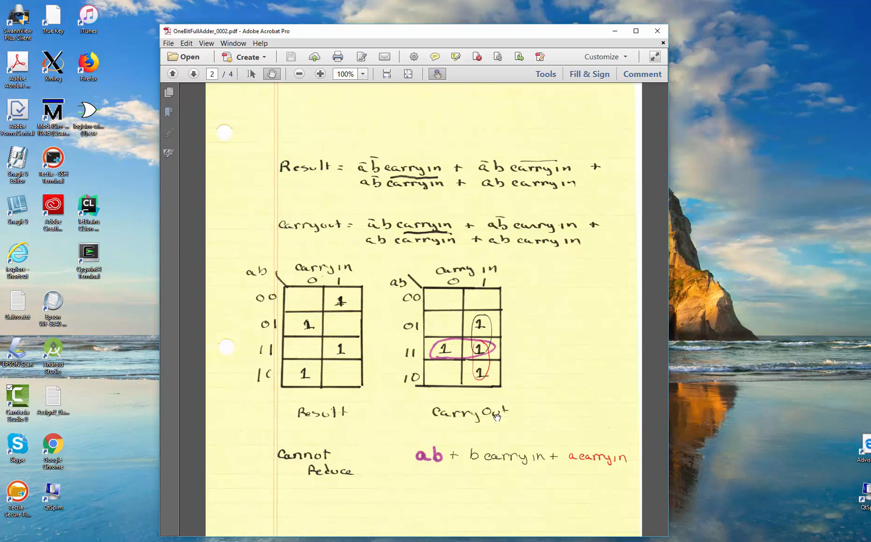
scroll("down", 3)
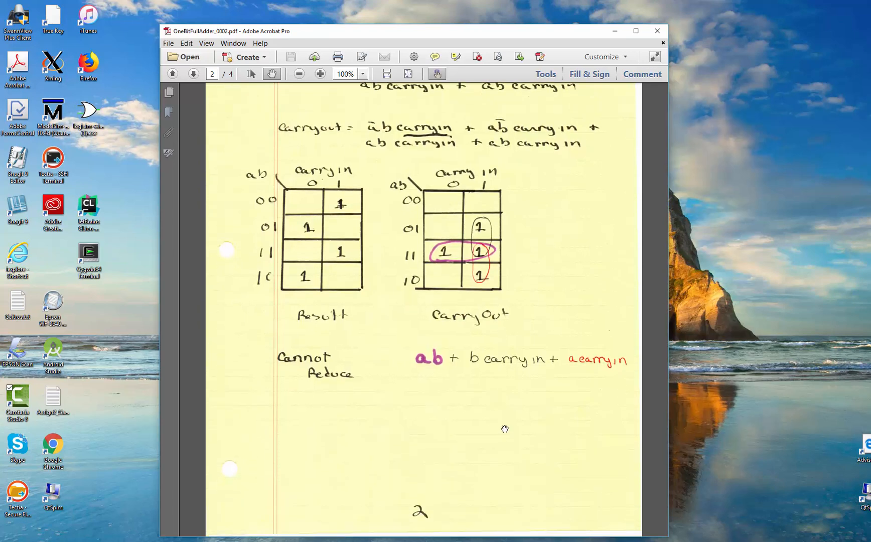
scroll("down", 3)
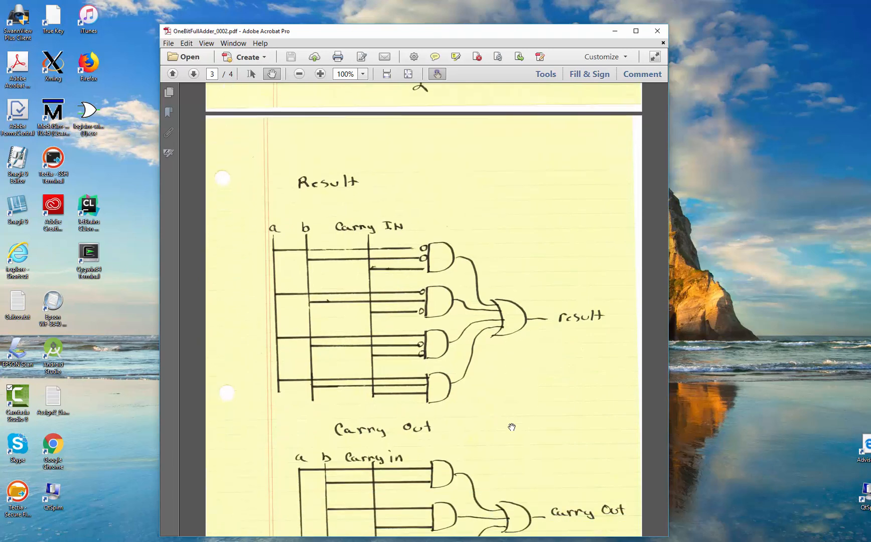
scroll("down", 3)
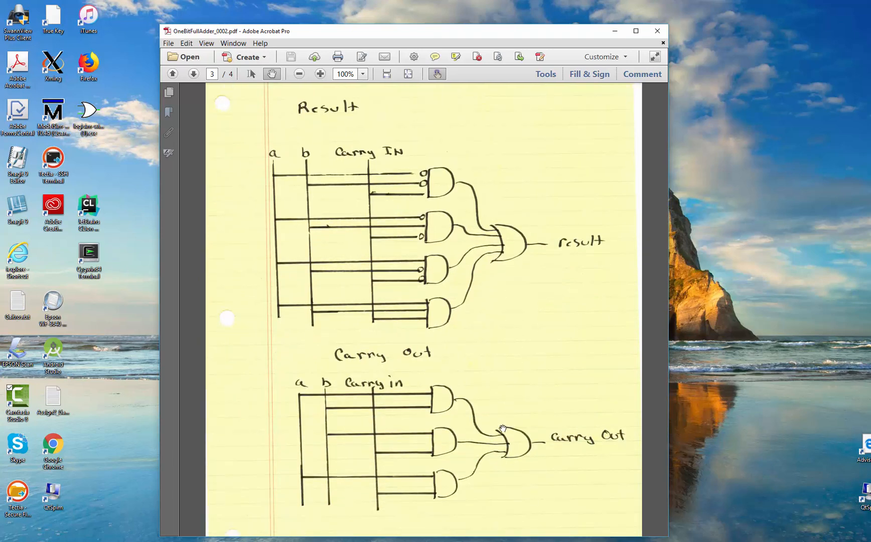
mouse_move(427, 170)
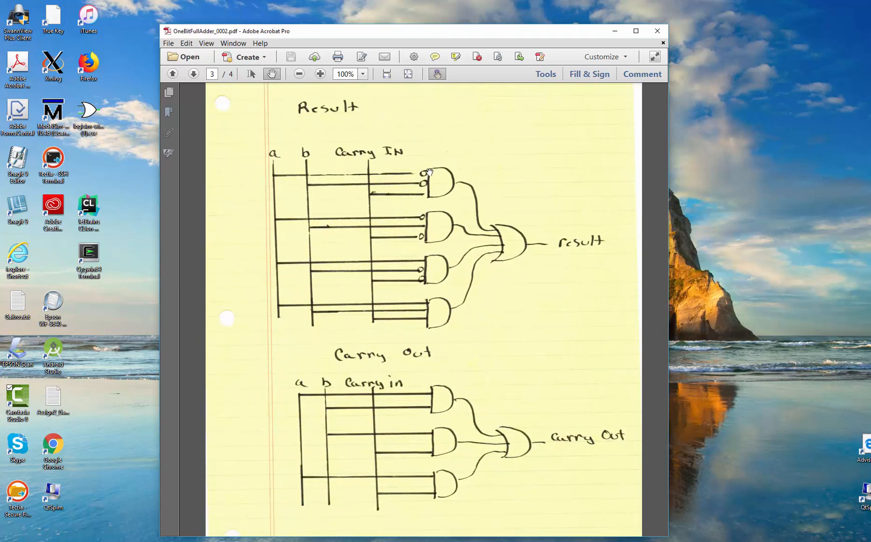
mouse_move(349, 133)
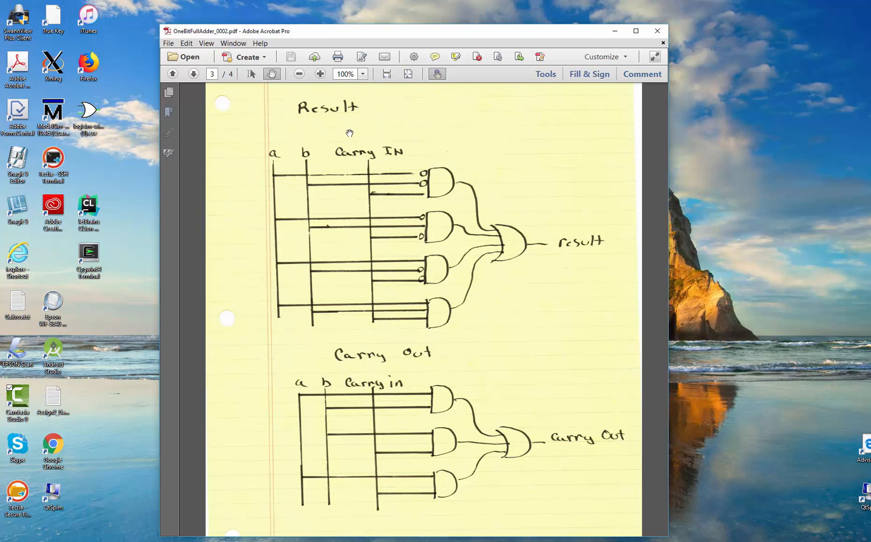
mouse_move(391, 396)
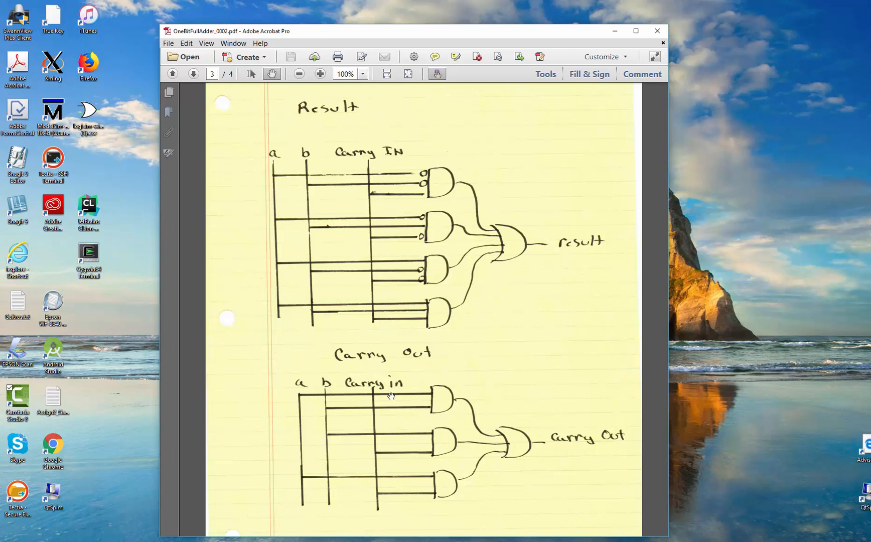
mouse_move(536, 445)
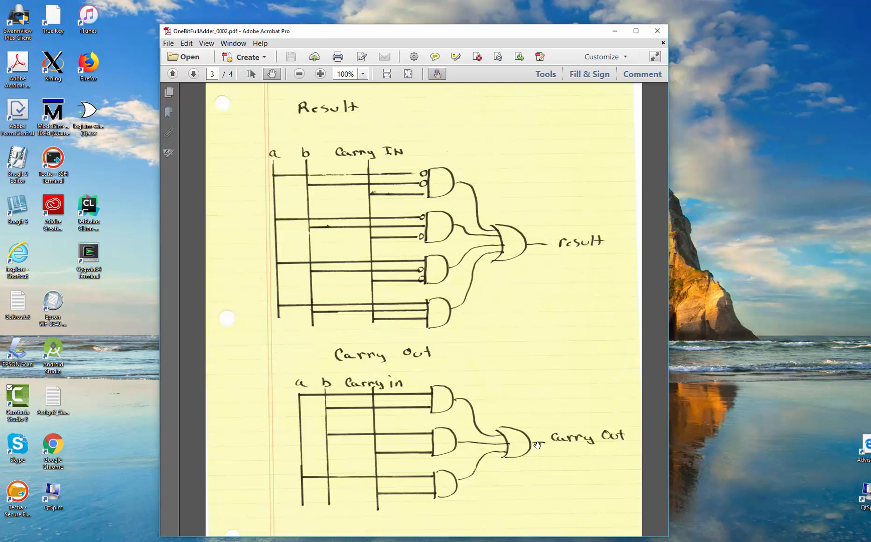
scroll("down", 3)
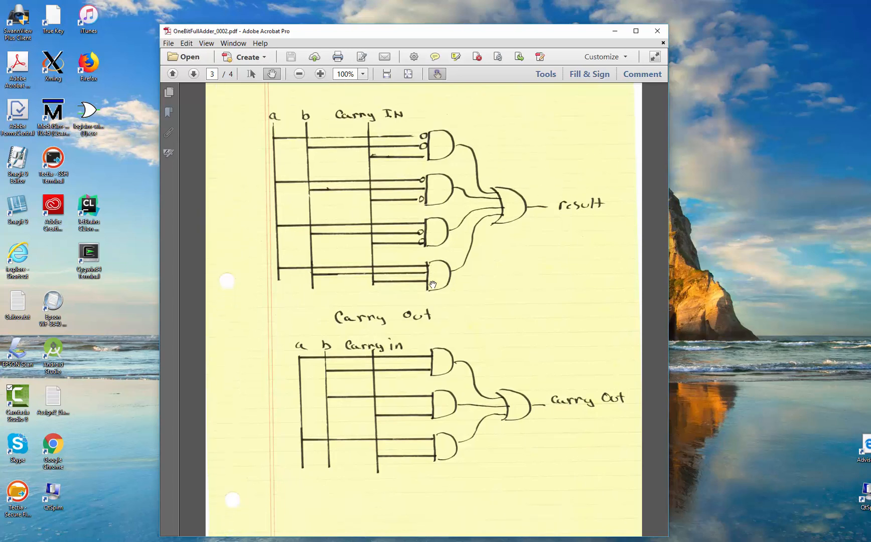
scroll("down", 3)
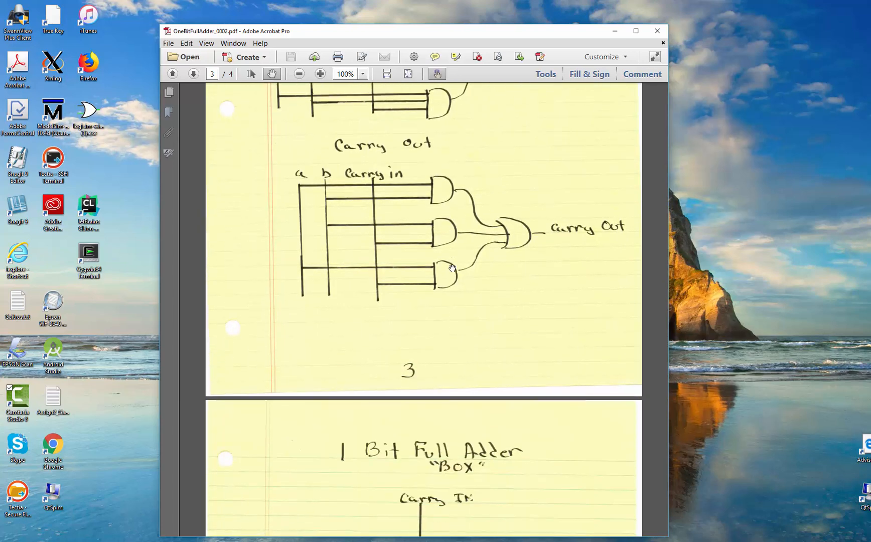
scroll("down", 3)
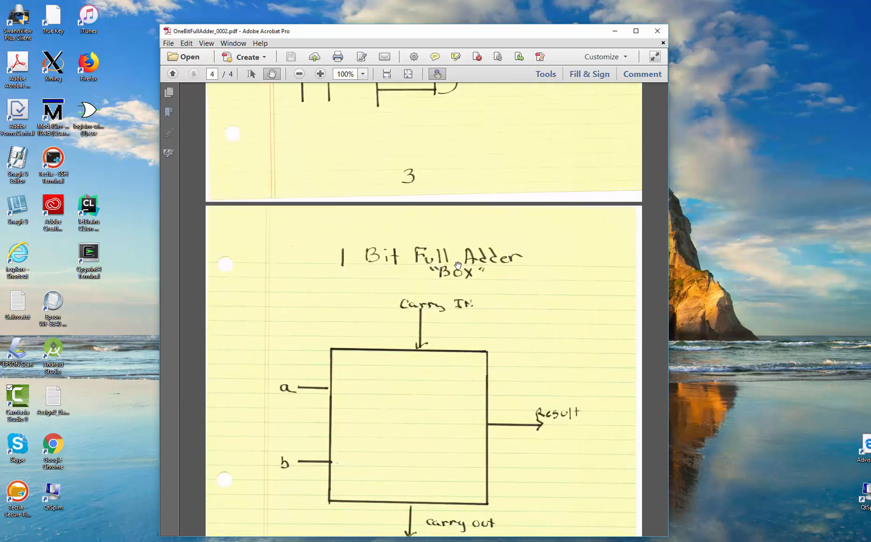
scroll("down", 3)
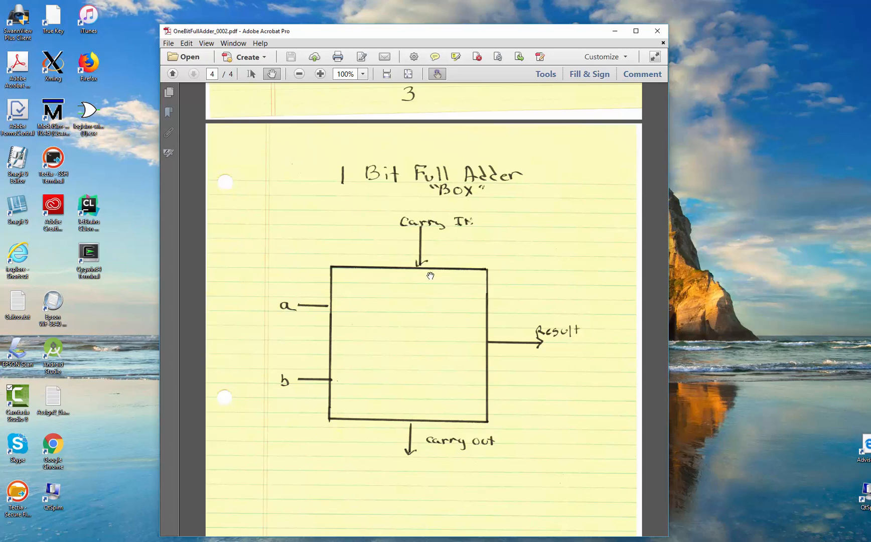
mouse_move(558, 346)
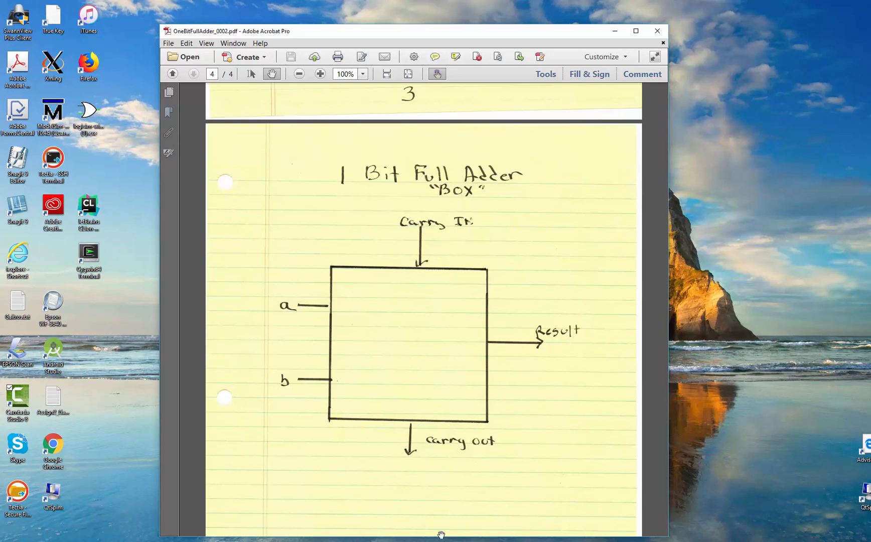
mouse_move(307, 349)
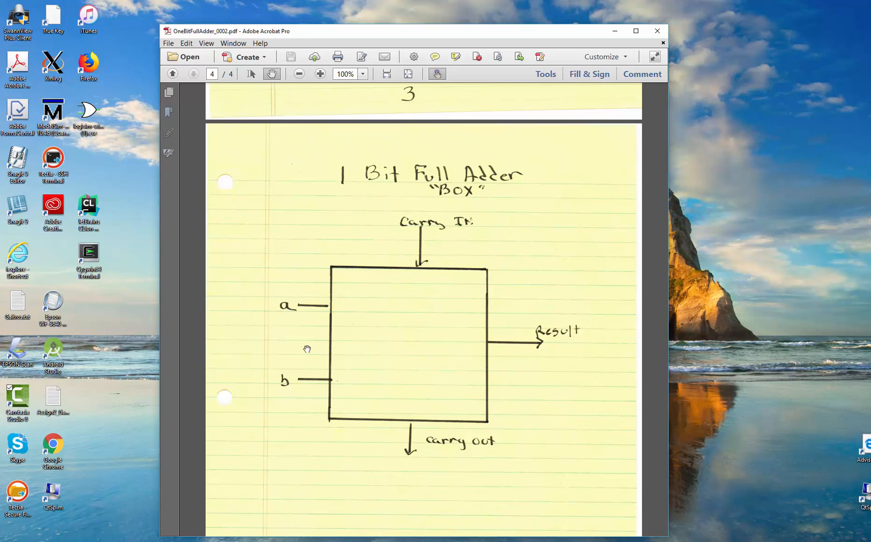
mouse_move(315, 437)
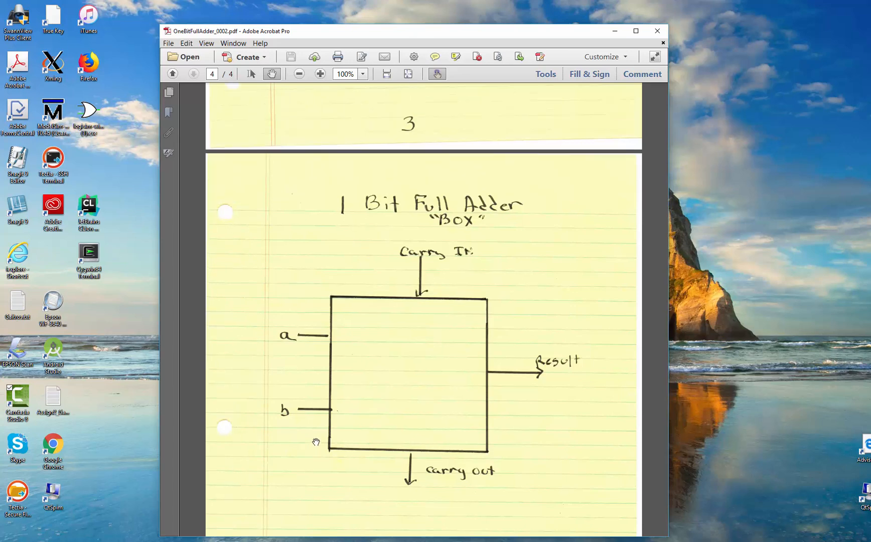
scroll("down", 3)
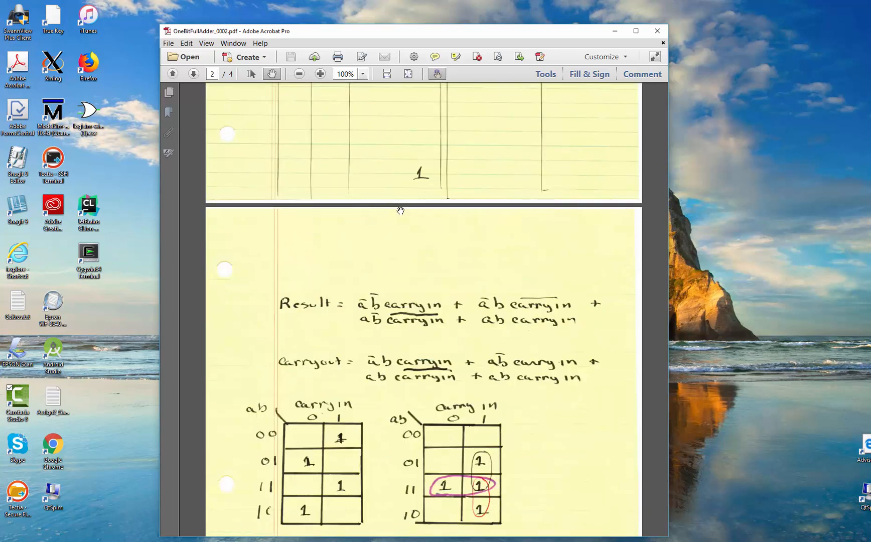
scroll("down", 3)
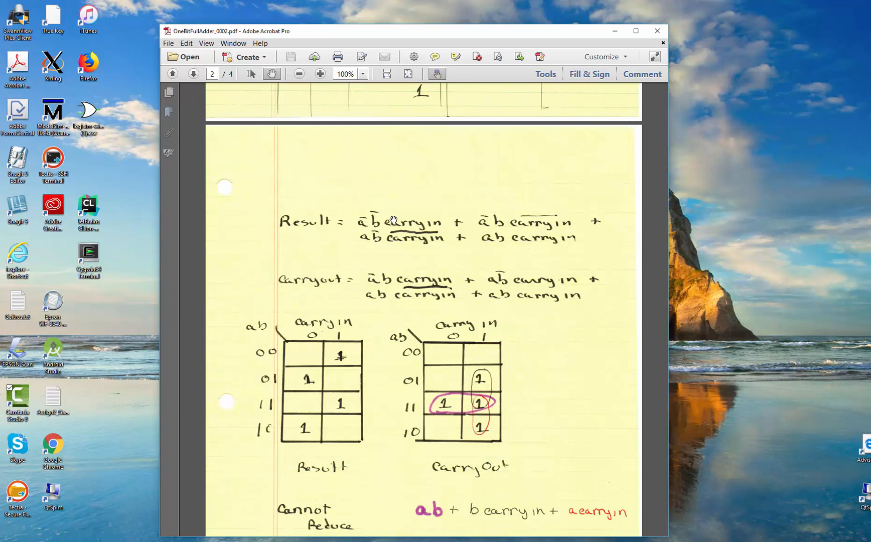
scroll("down", 3)
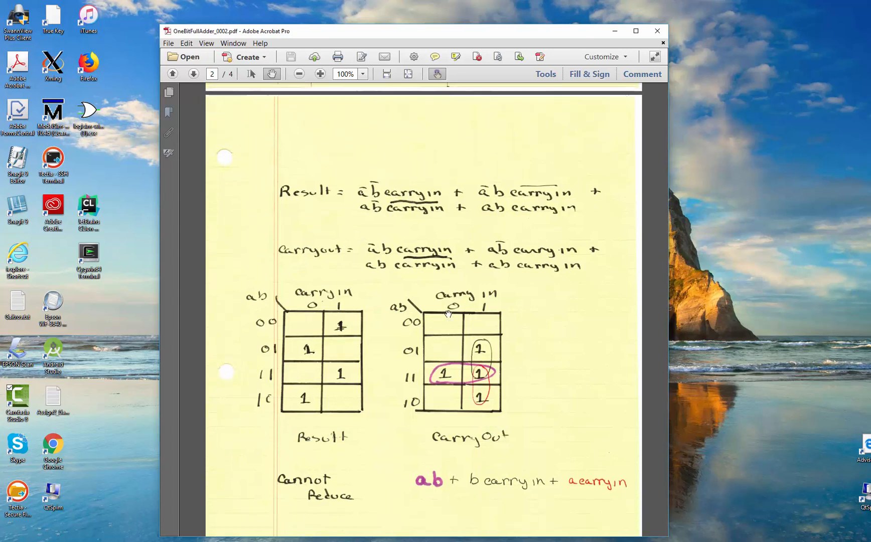
scroll("down", 3)
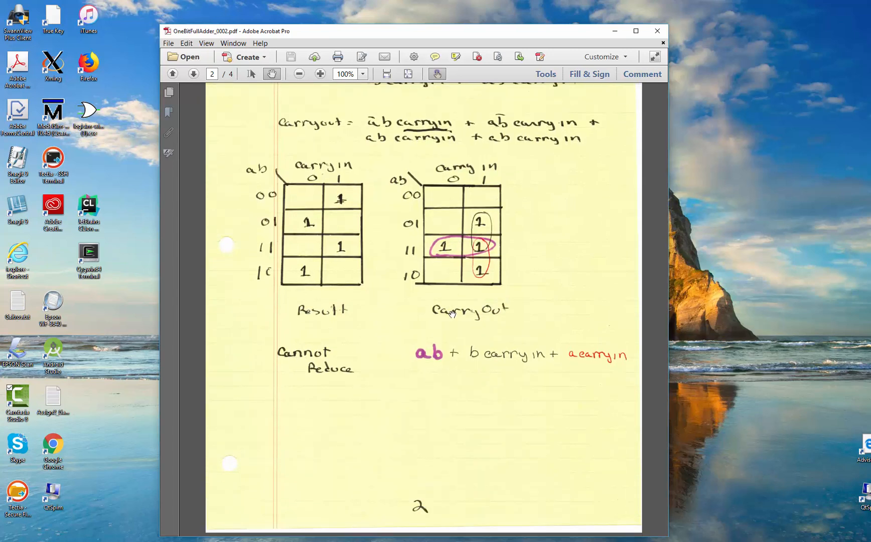
scroll("down", 3)
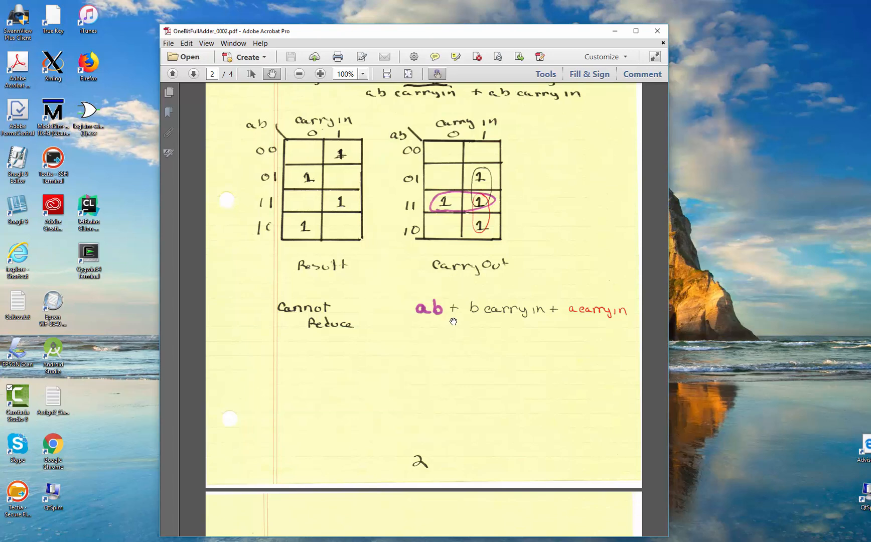
scroll("down", 3)
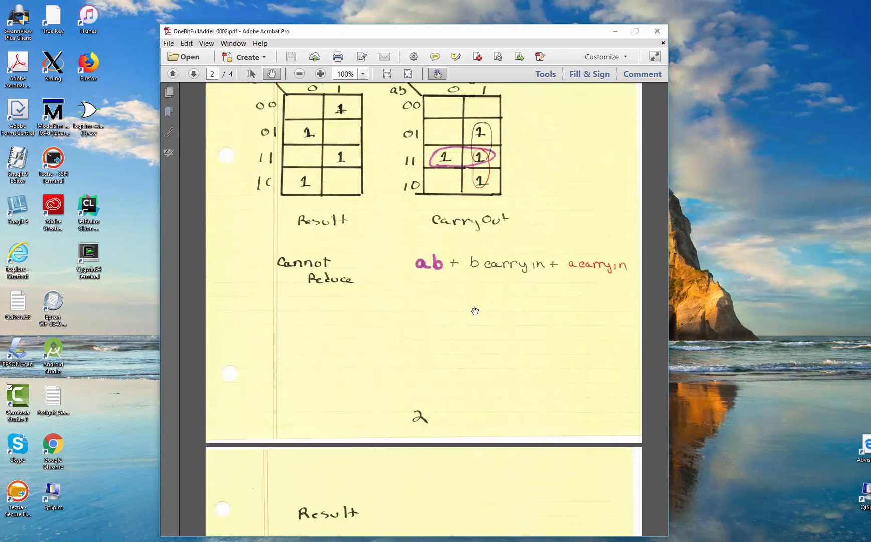
scroll("down", 3)
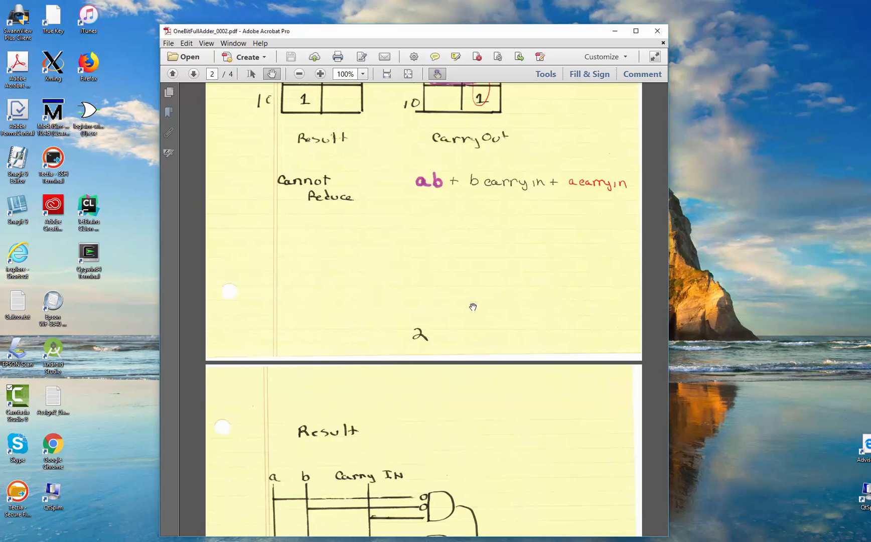
mouse_move(456, 291)
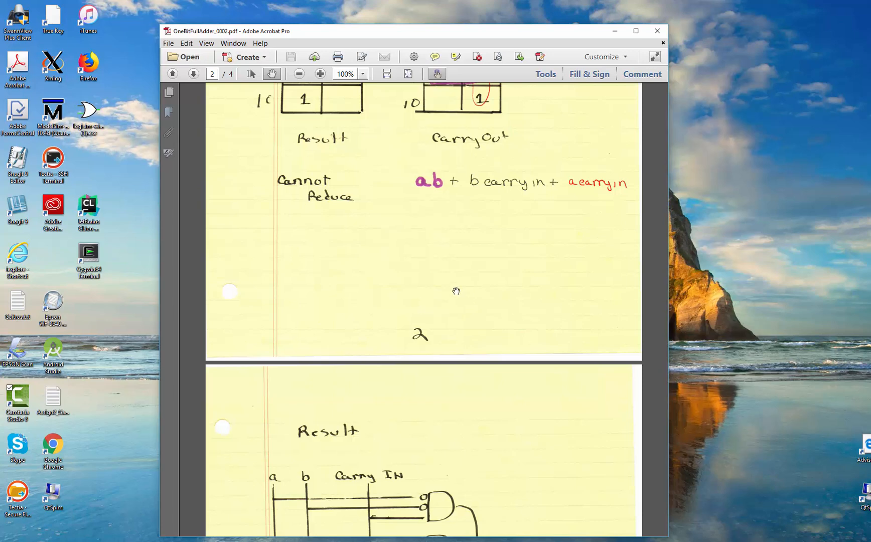
scroll("down", 3)
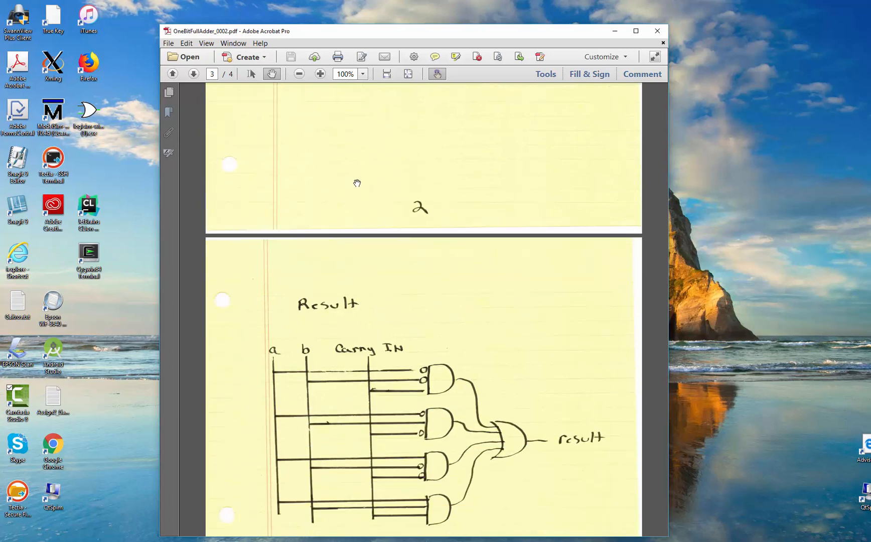